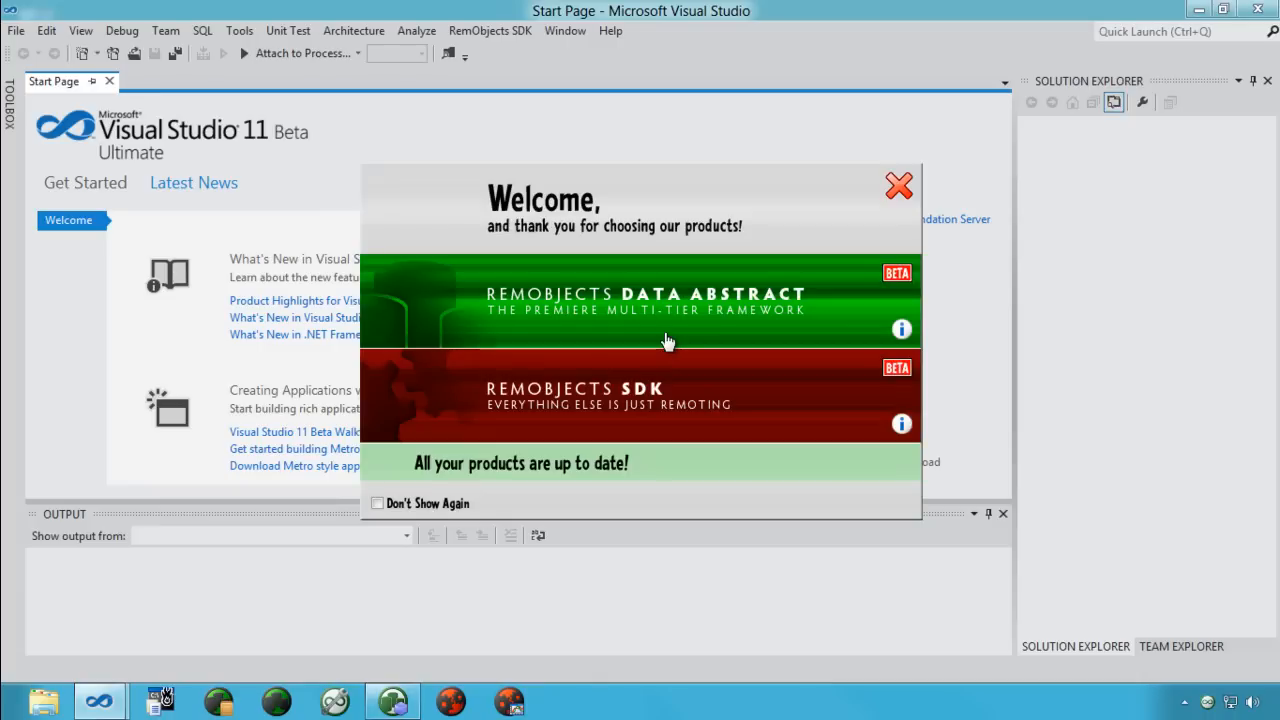
mouse_move(838, 285)
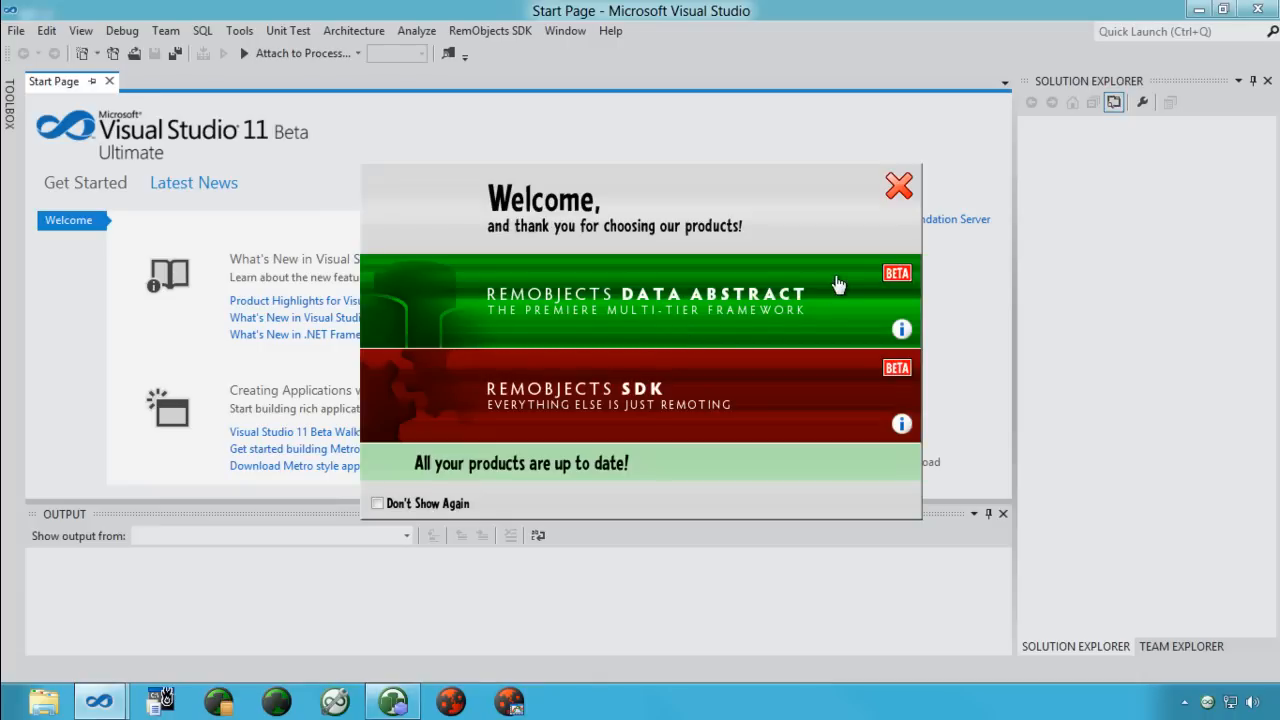
mouse_move(901, 190)
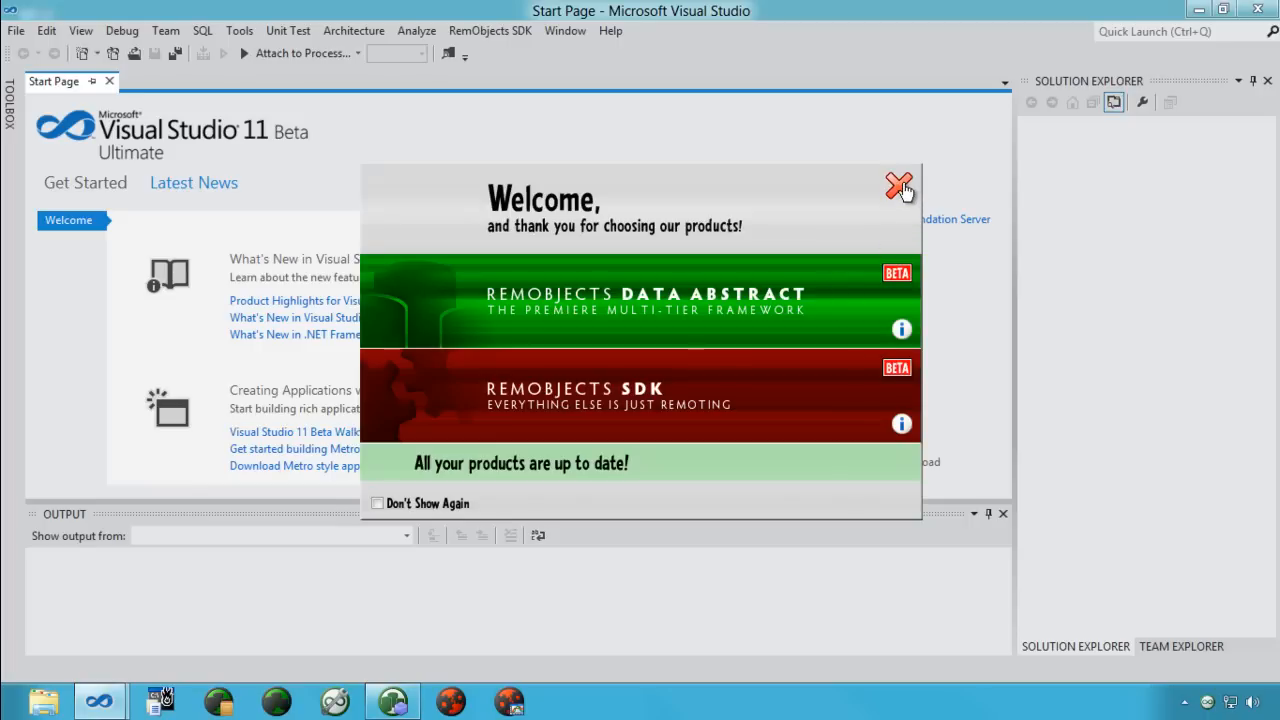
Dismiss the RemObjects welcome splash, leaving the Visual Studio Start Page visible.
left_click(894, 187)
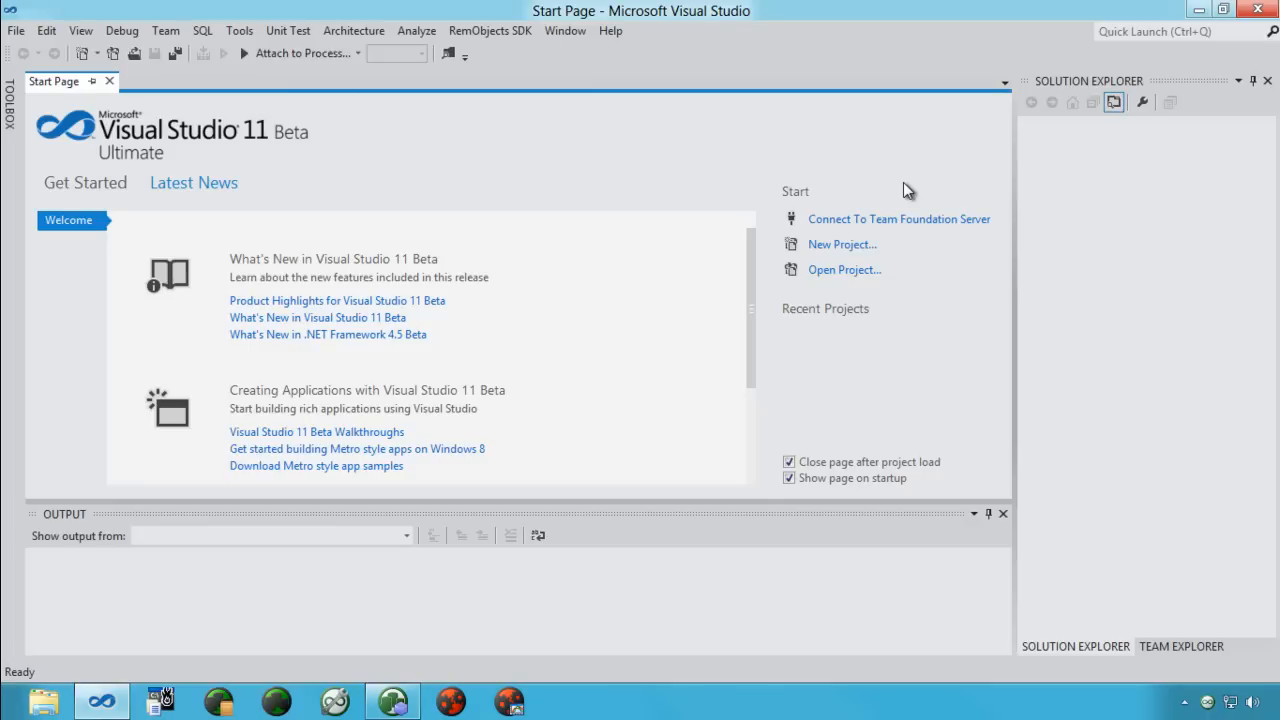
mouse_move(863, 237)
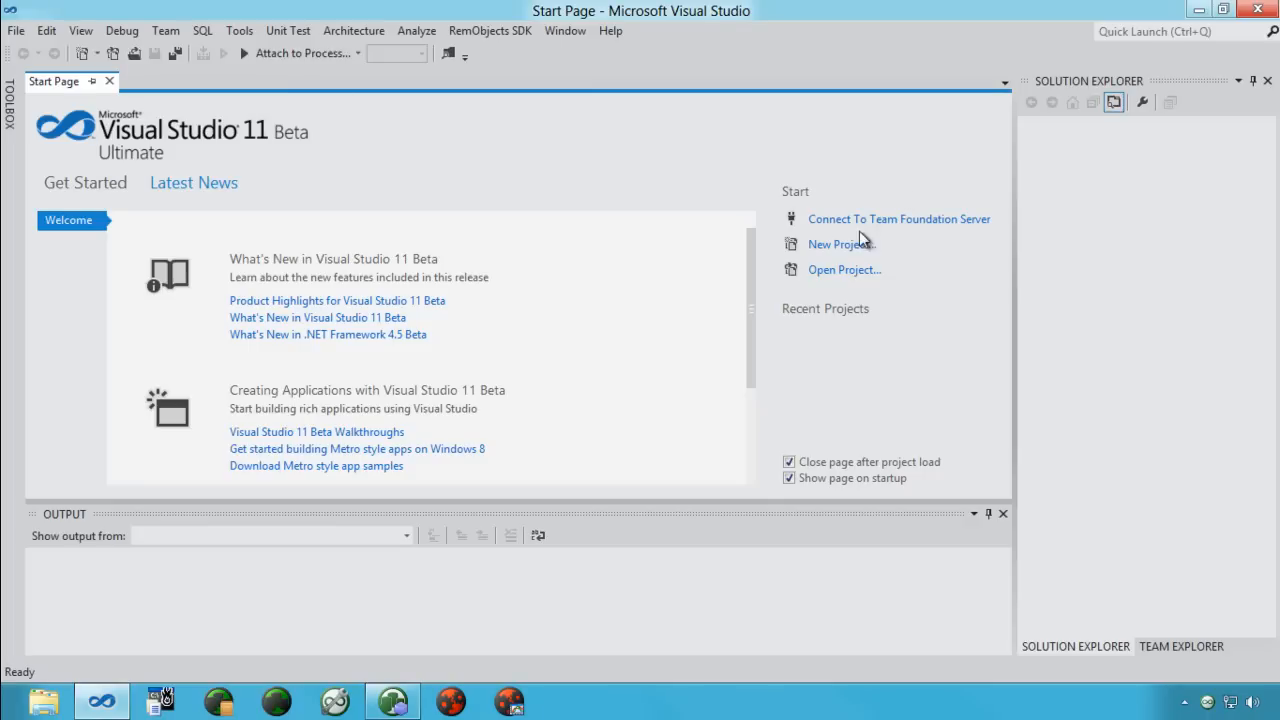
Create a Data Abstract JavaScript Metro Application project named MetroApplication1.
left_click(832, 244)
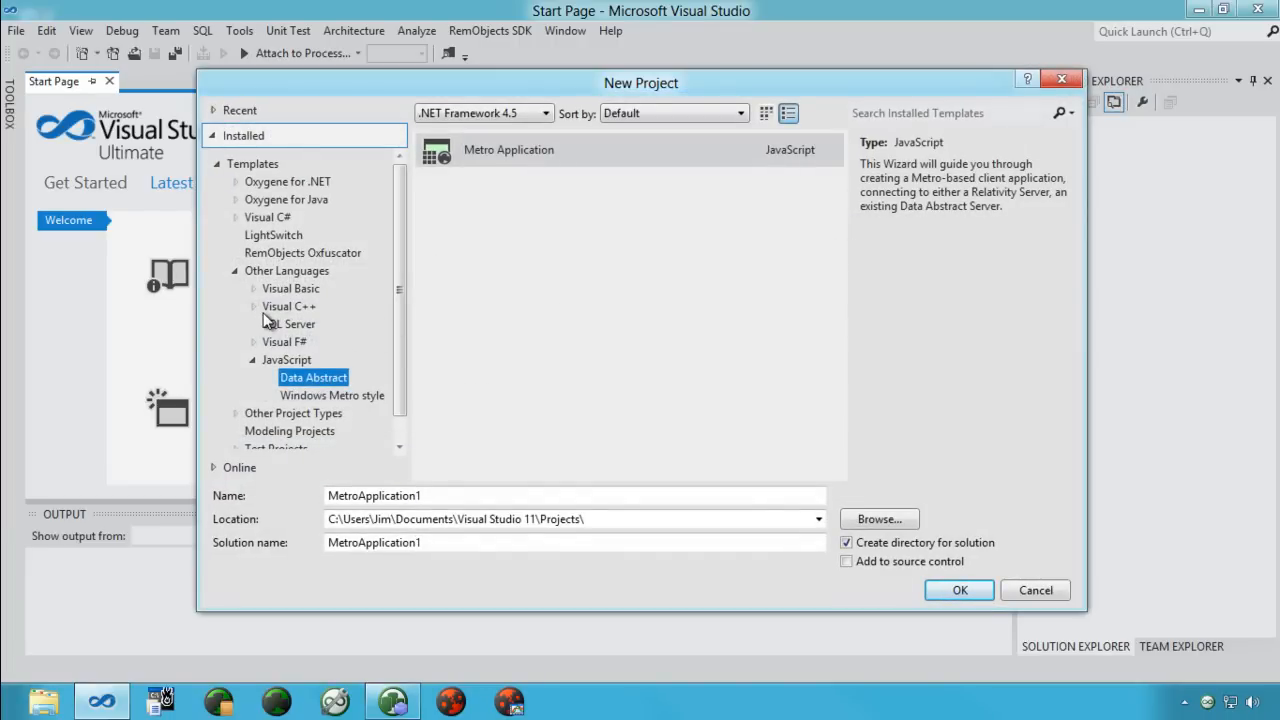
mouse_move(286, 356)
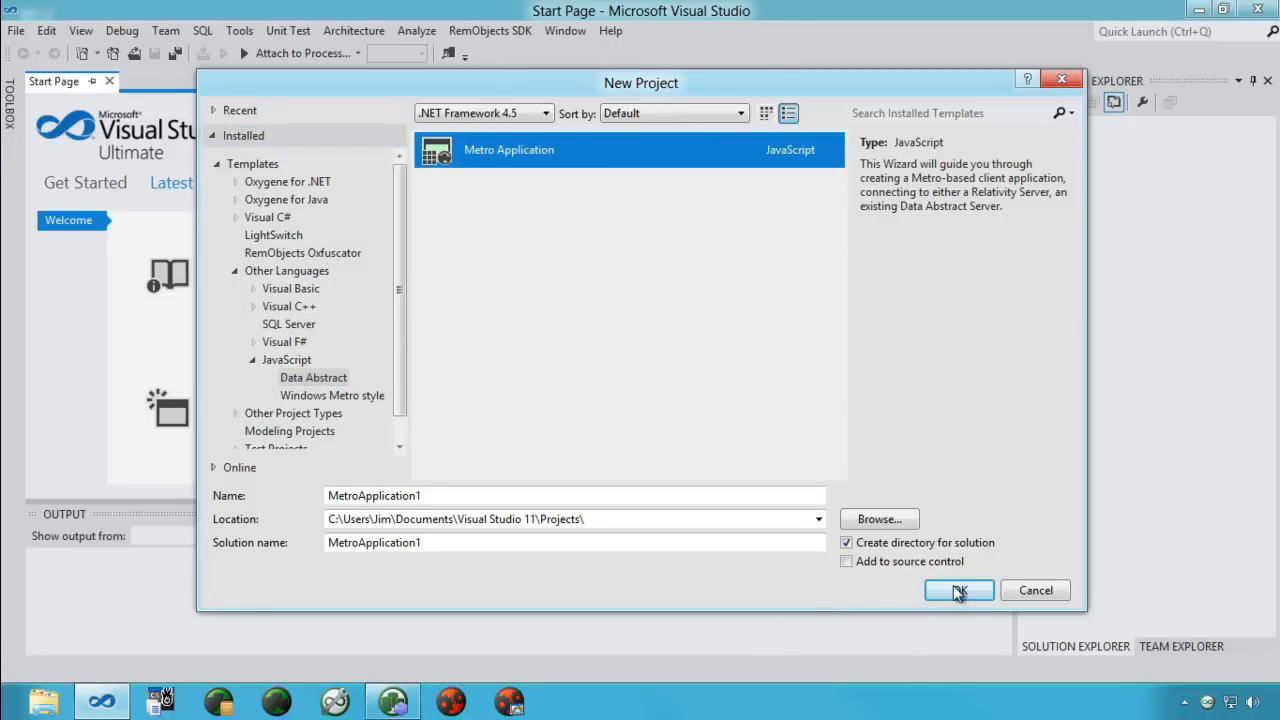
left_click(959, 590)
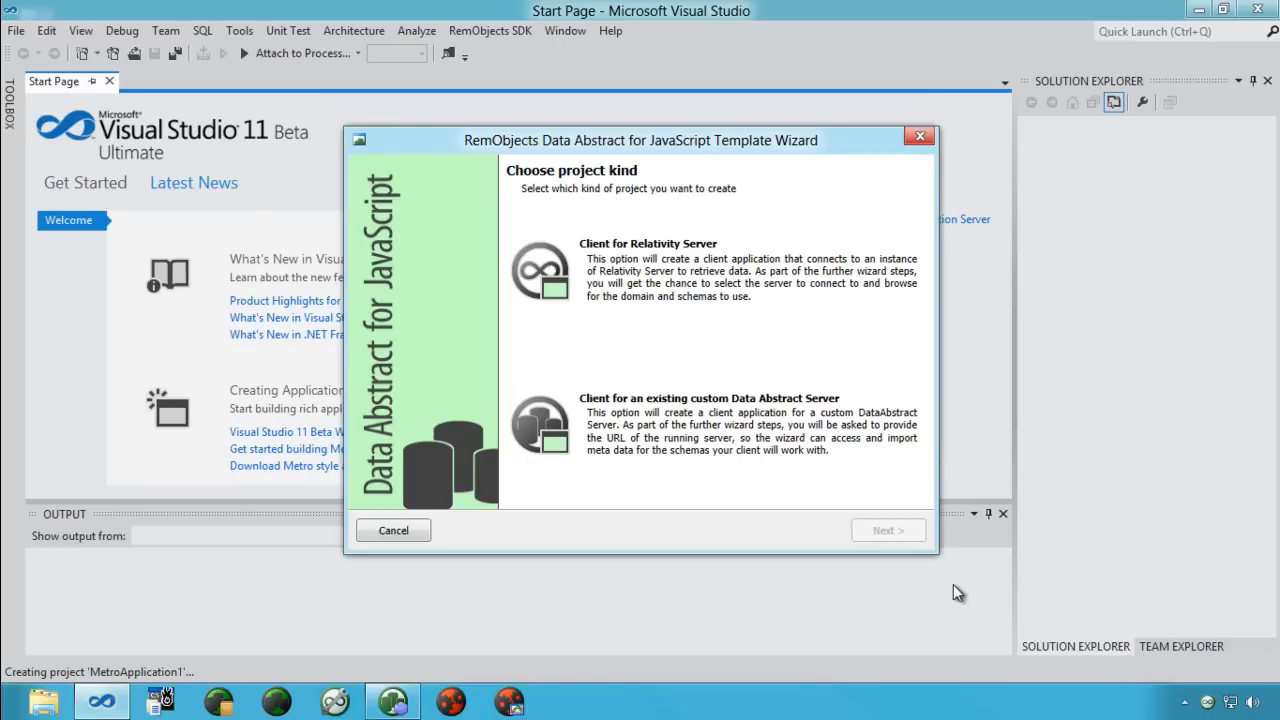
mouse_move(385, 700)
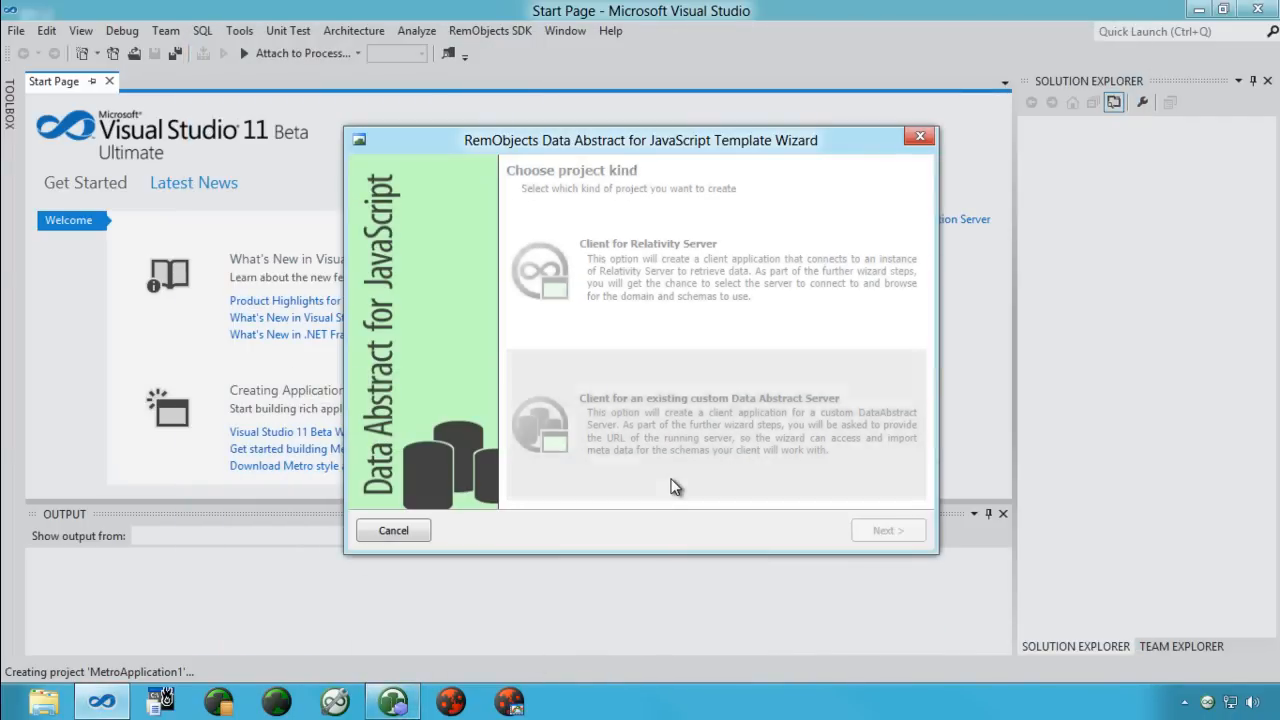
left_click(888, 530)
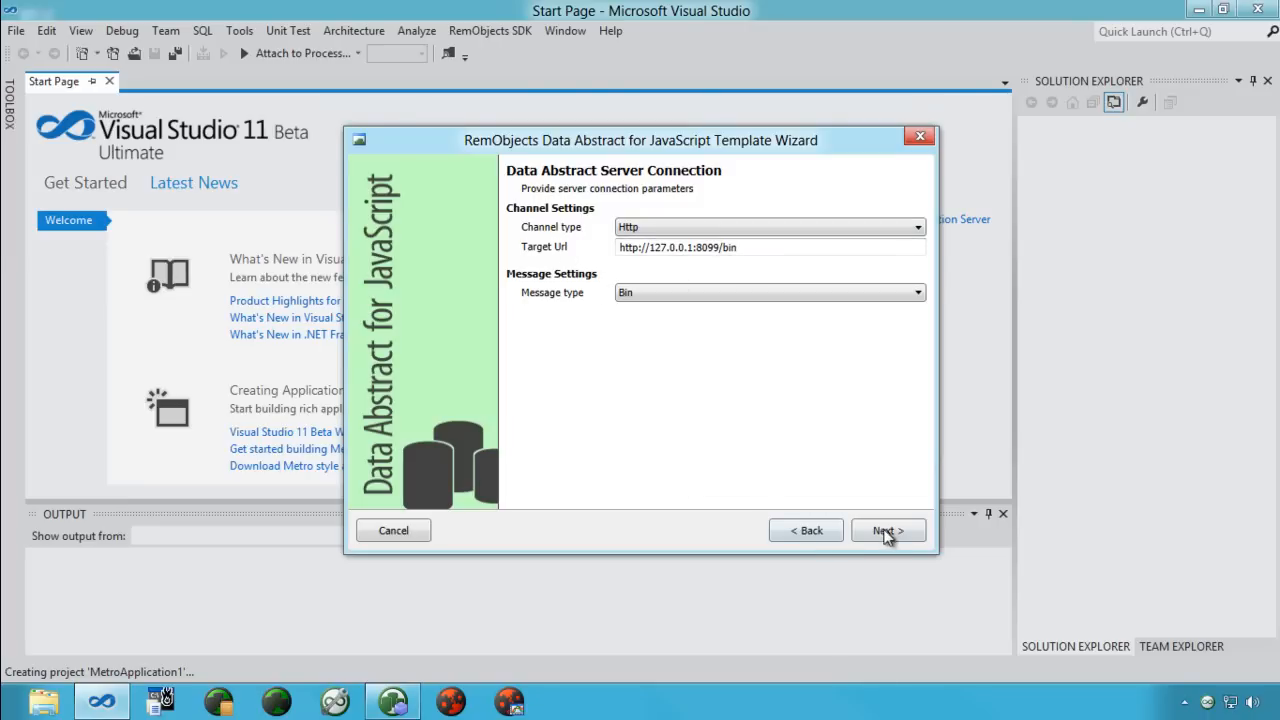
left_click(888, 530)
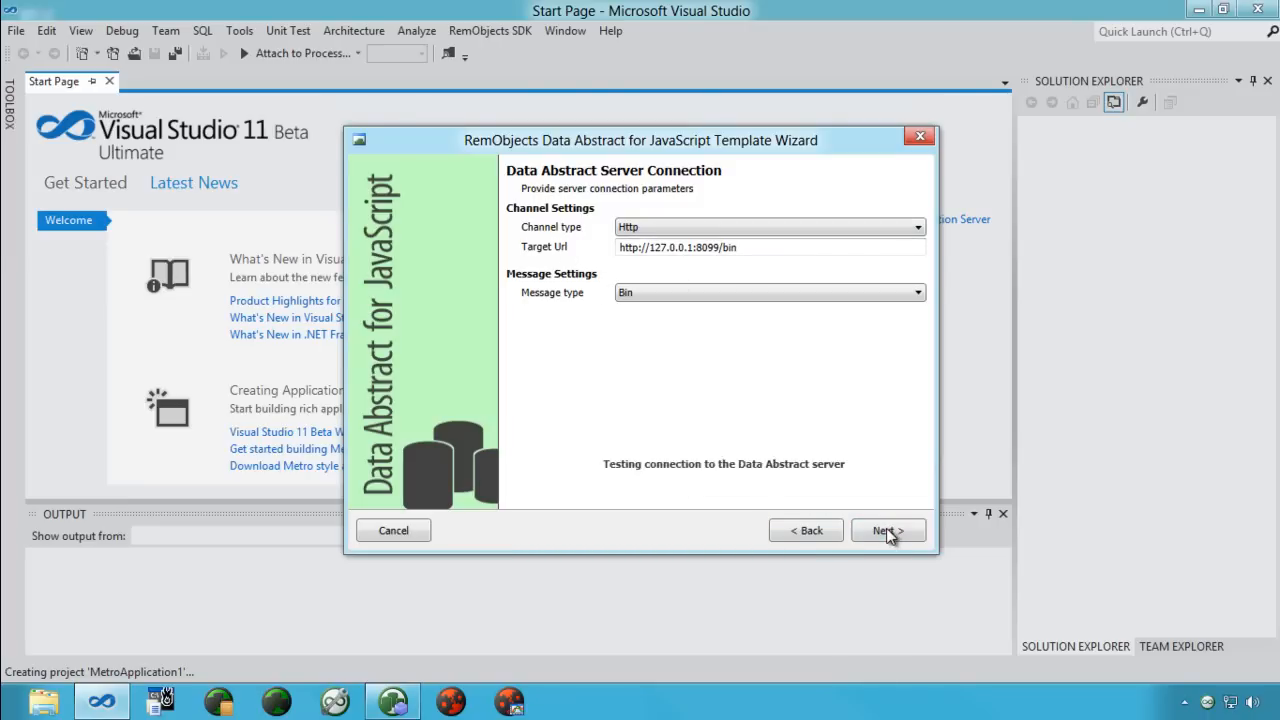
left_click(887, 530)
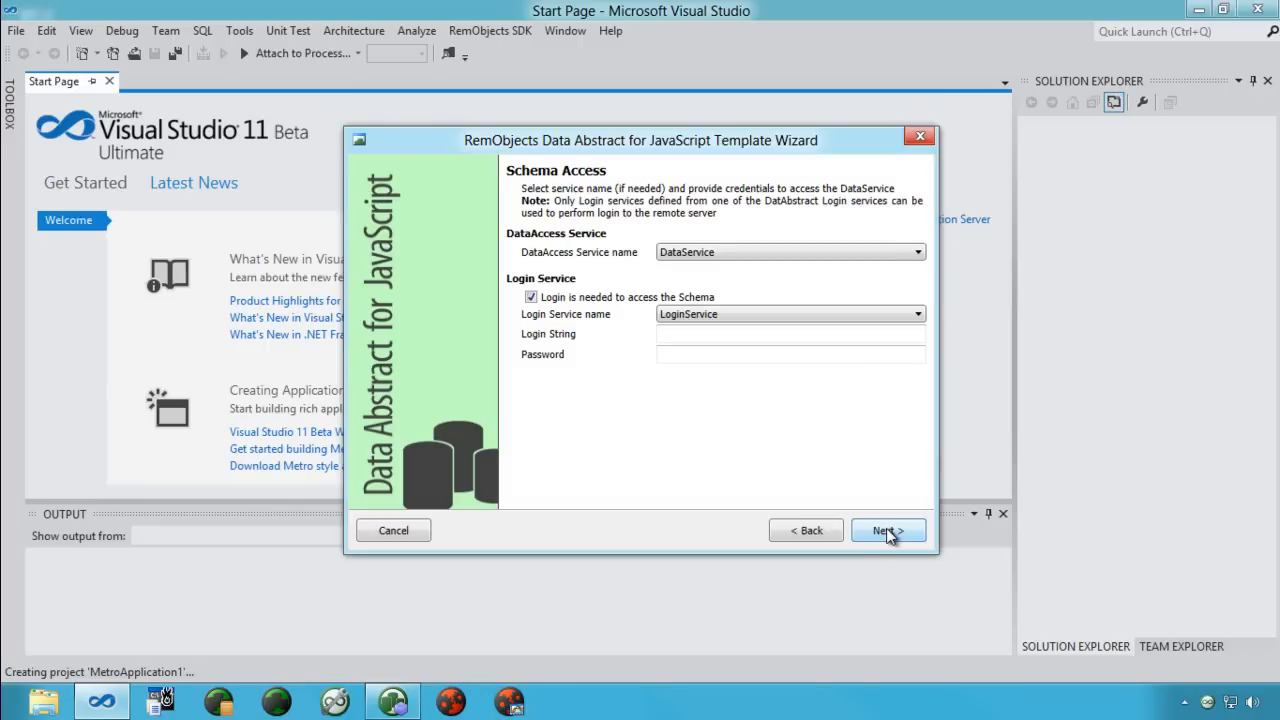
left_click(790, 334)
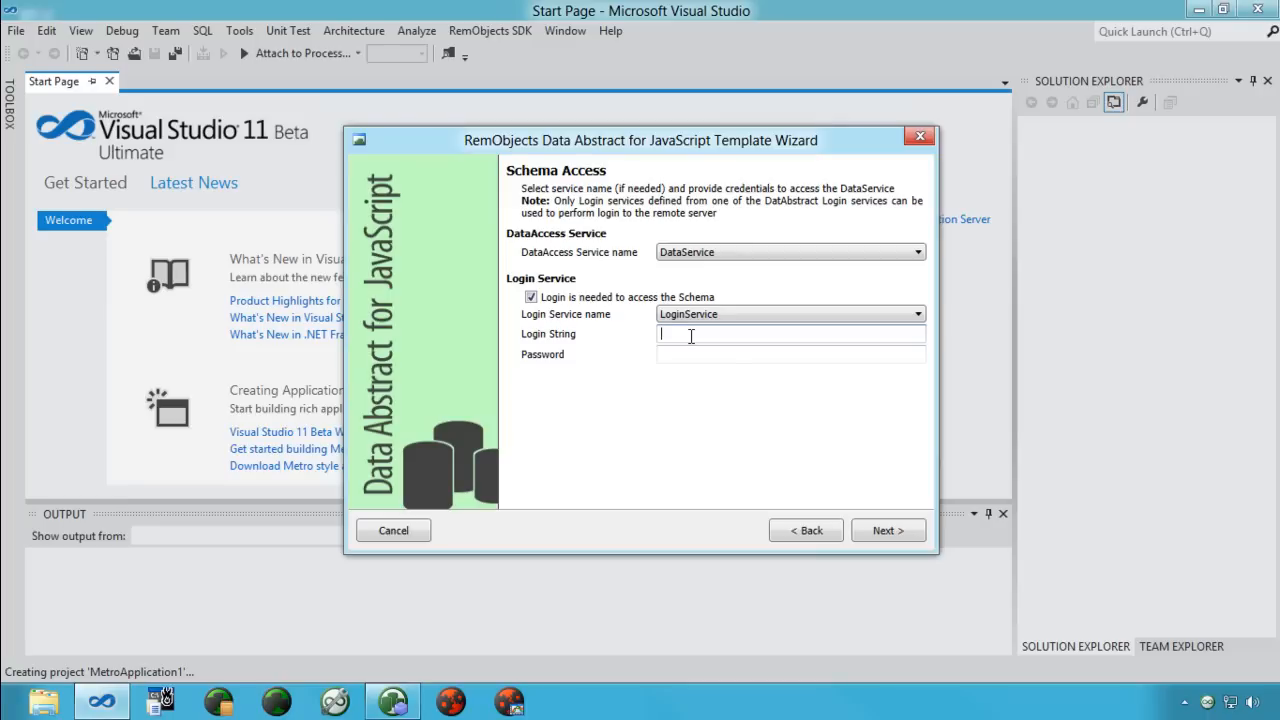
type("x")
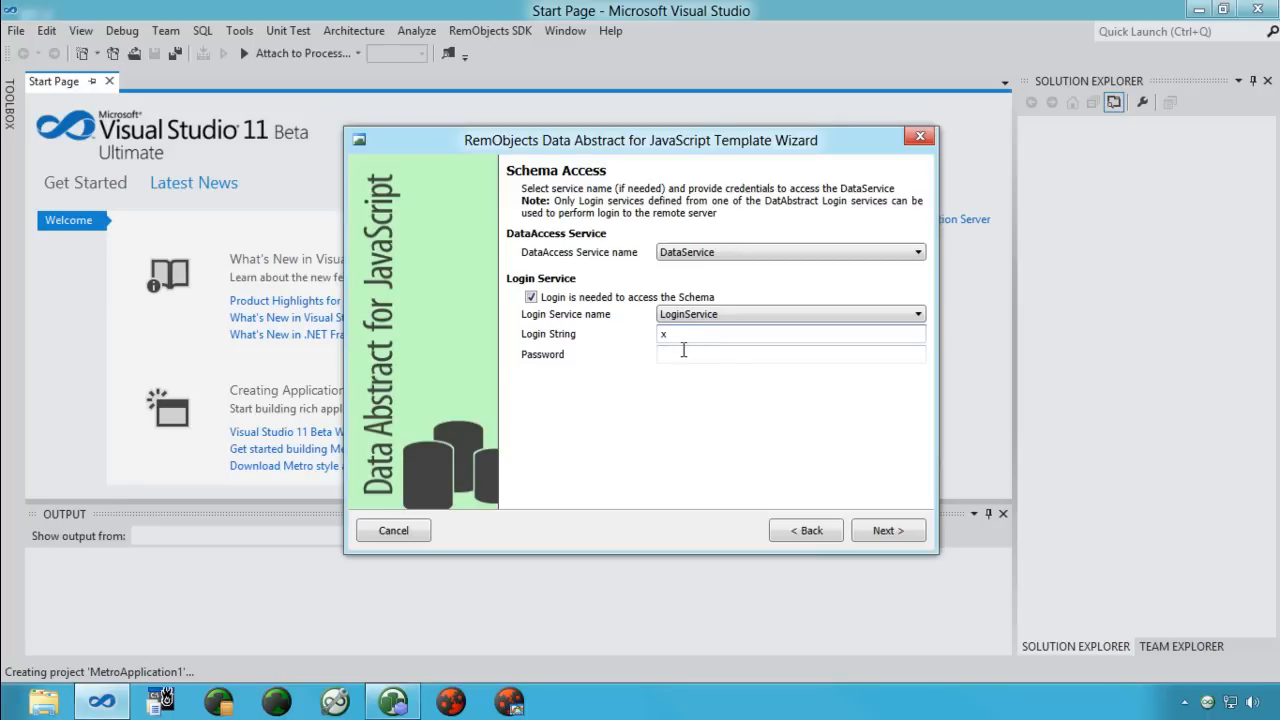
type("x")
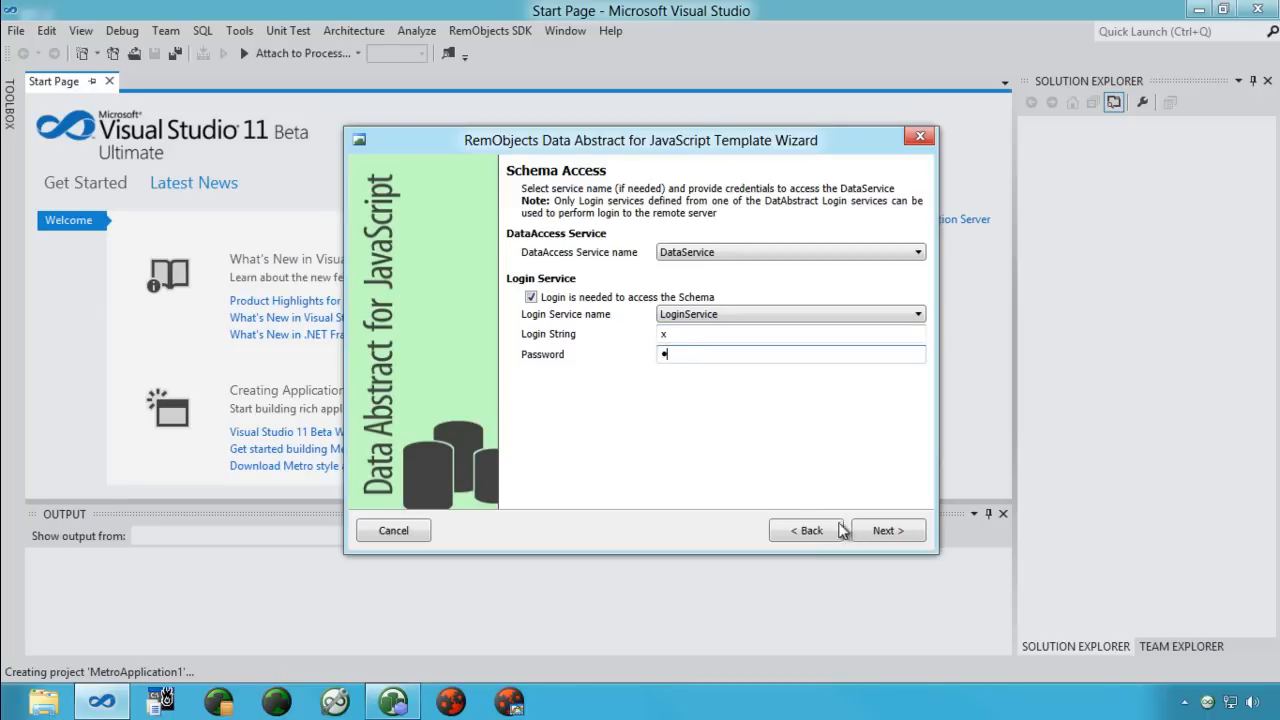
left_click(888, 530)
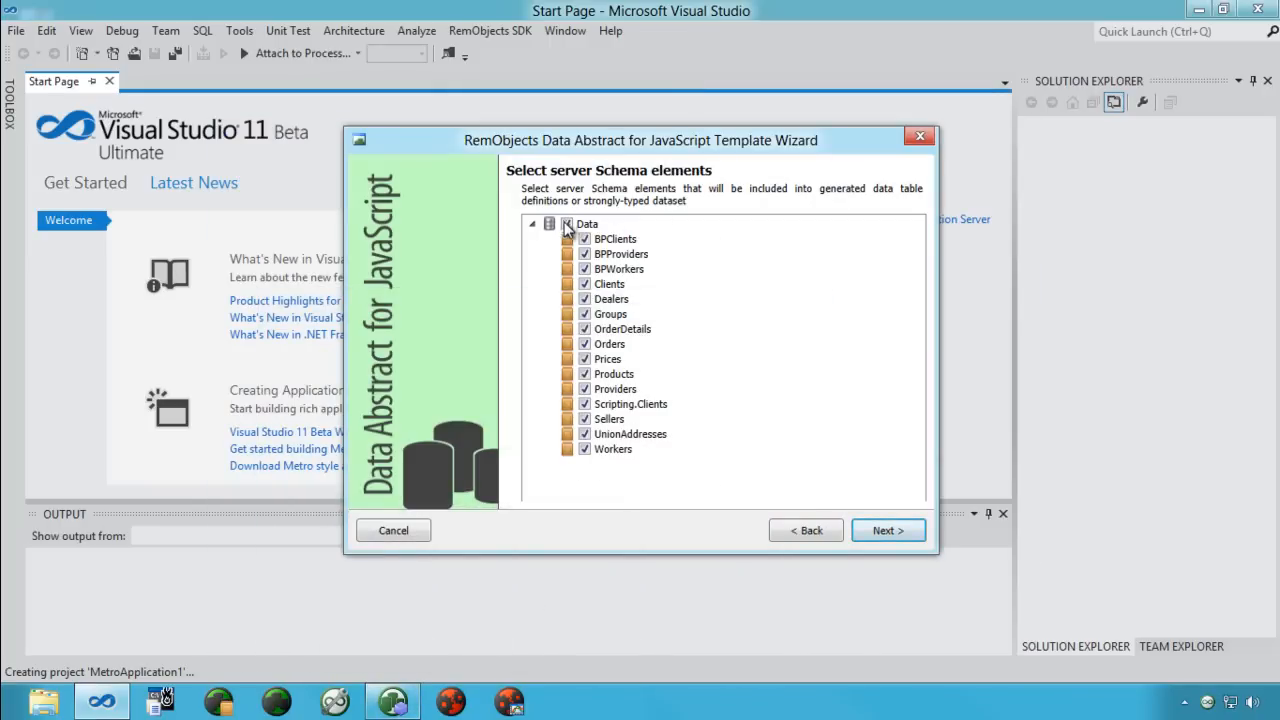
Include only the Orders table and finish the wizard with the Bin2 DataStreamer.
left_click(570, 223)
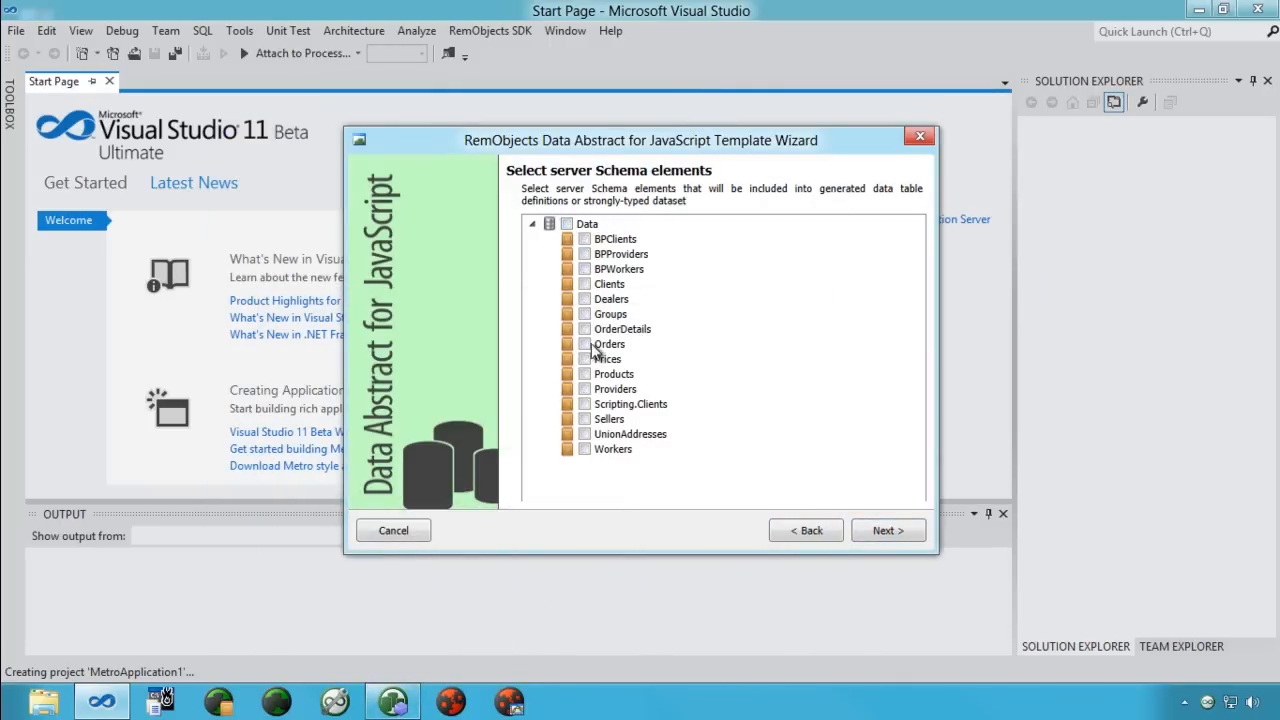
left_click(584, 343)
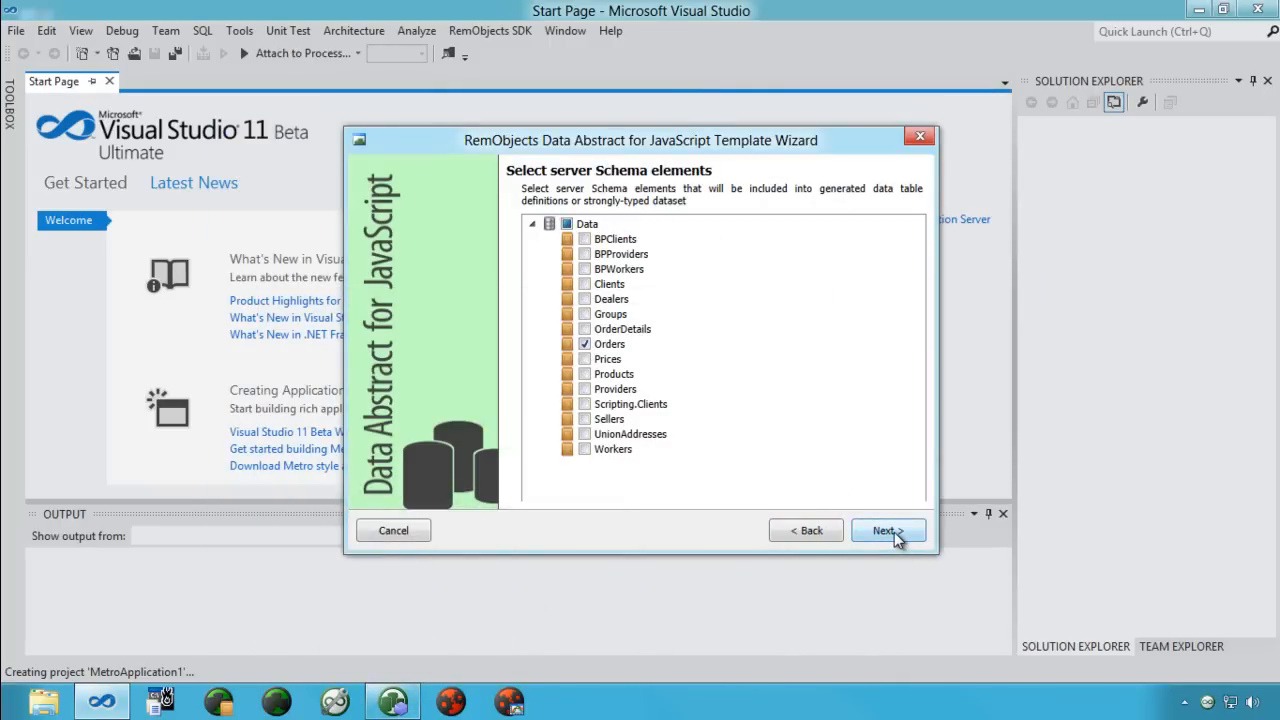
left_click(887, 530)
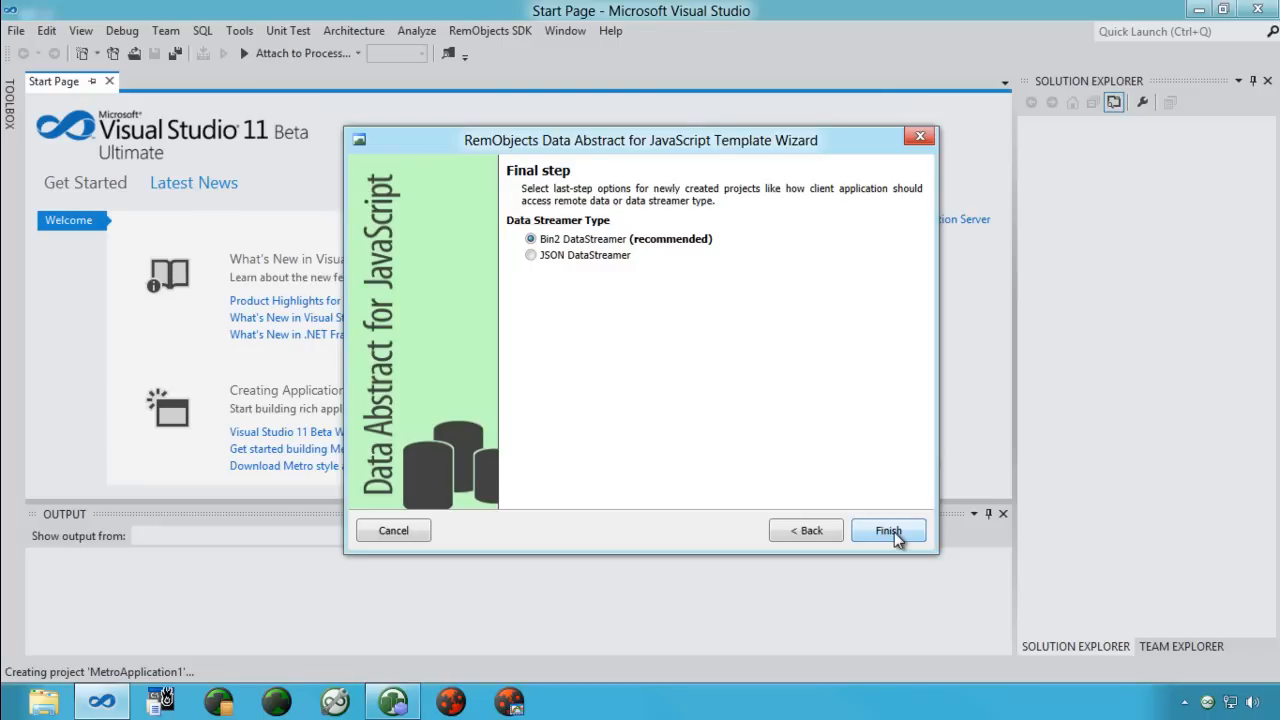
left_click(888, 530)
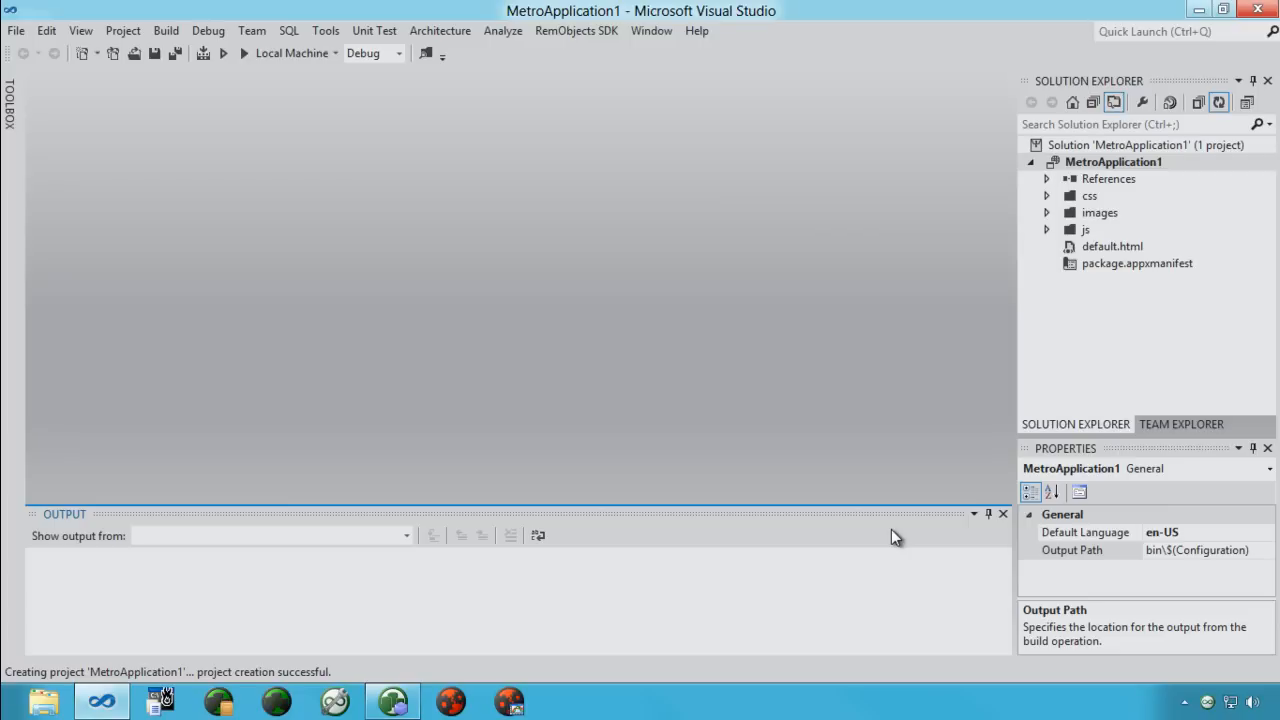
mouse_move(1160, 324)
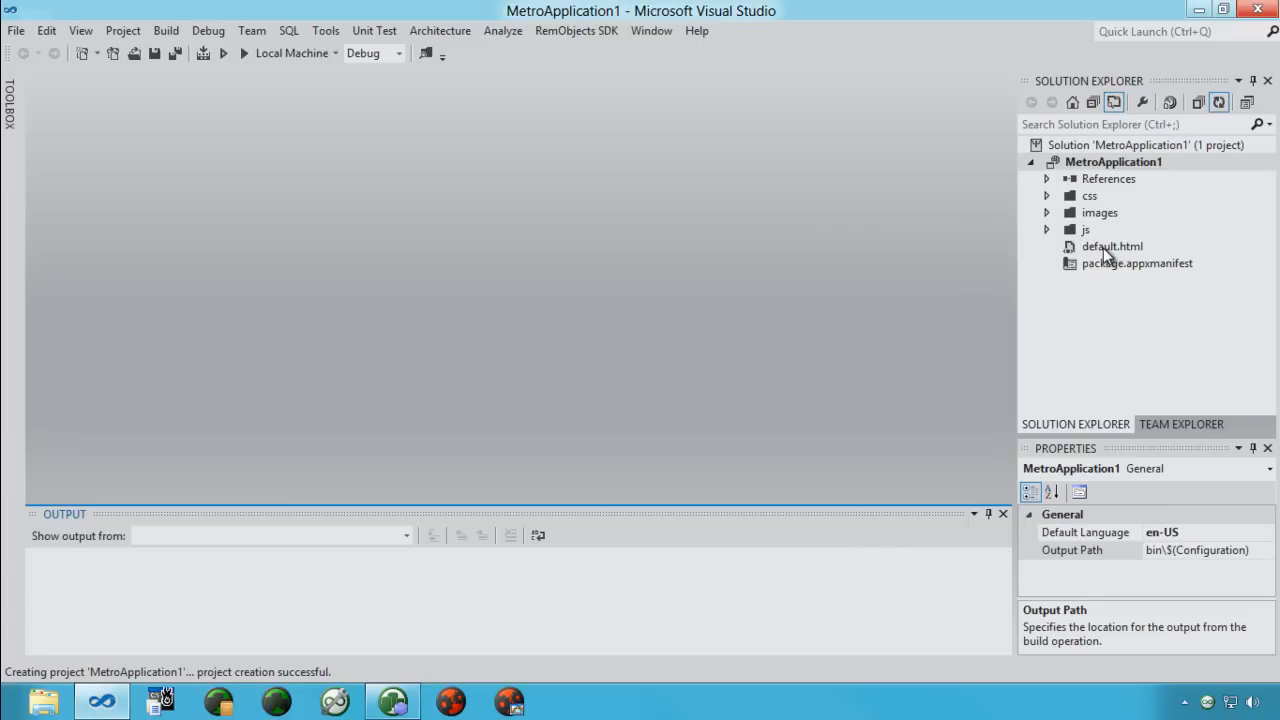
Open default.html and expand the js folder to reach default.js.
double_click(1114, 246)
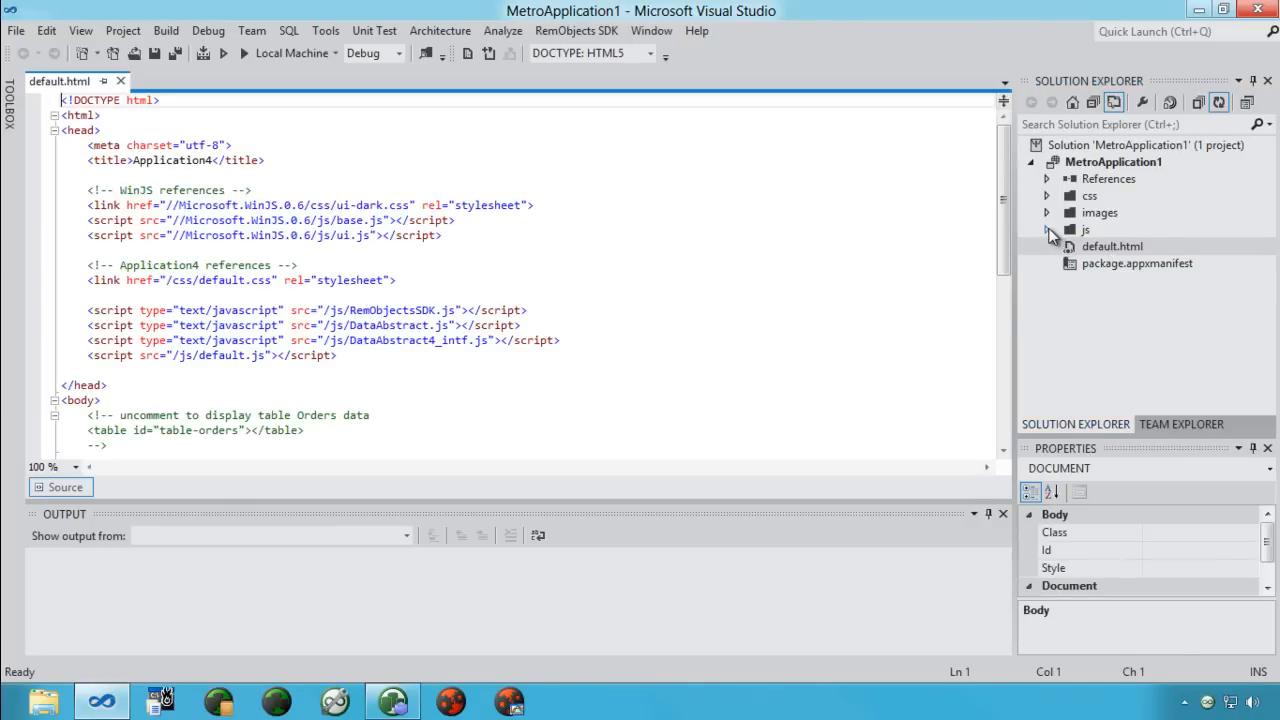
double_click(1119, 280)
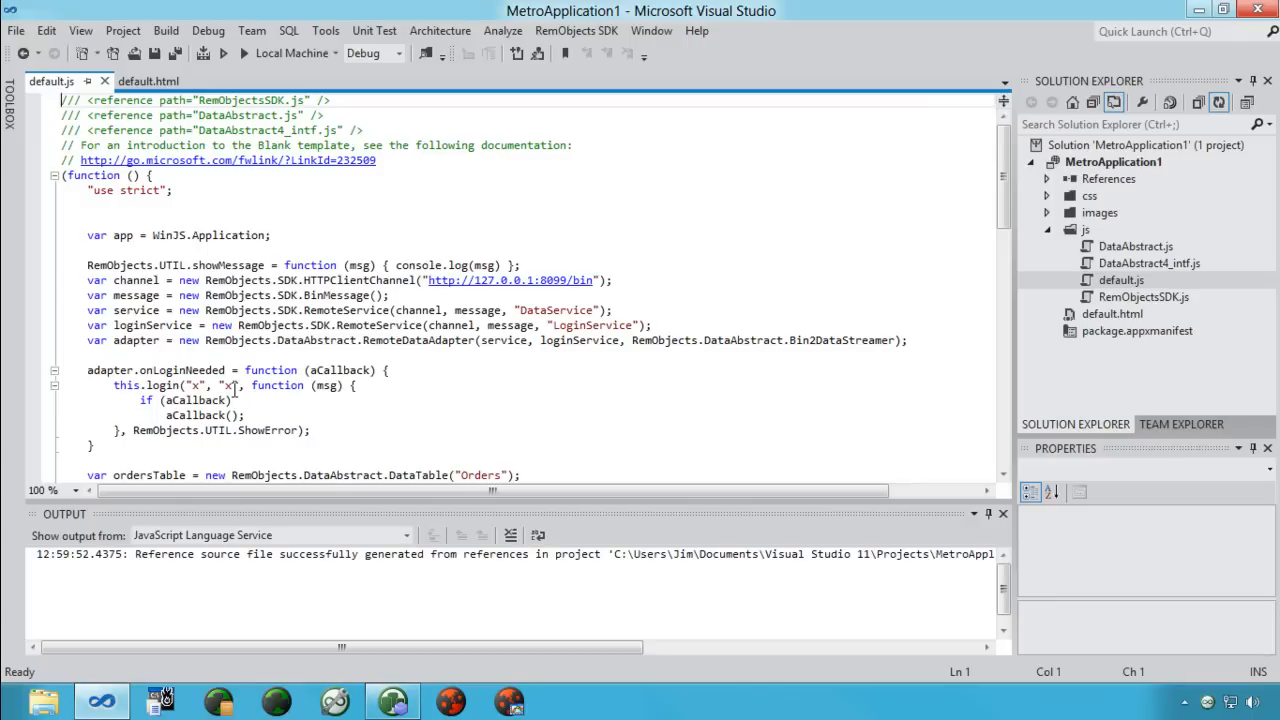
Uncomment the Orders adapter.getData block in default.js, then view default.html.
scroll("down", 3)
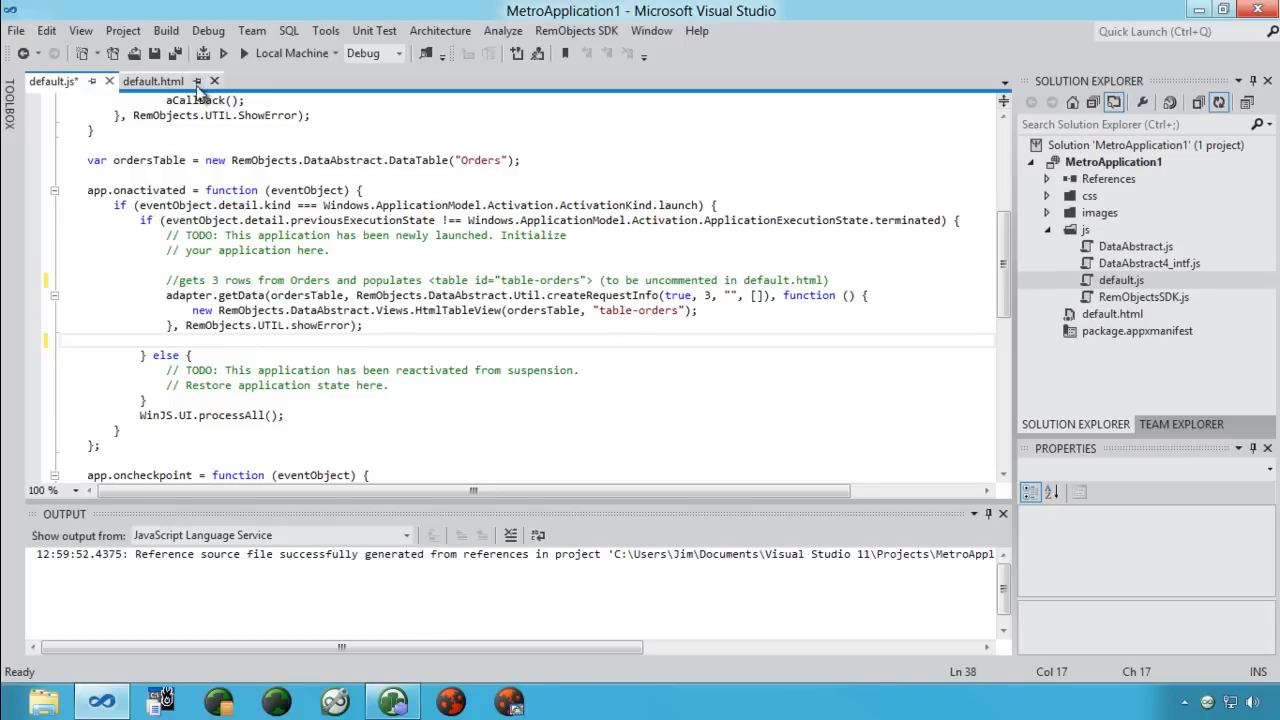
left_click(155, 80)
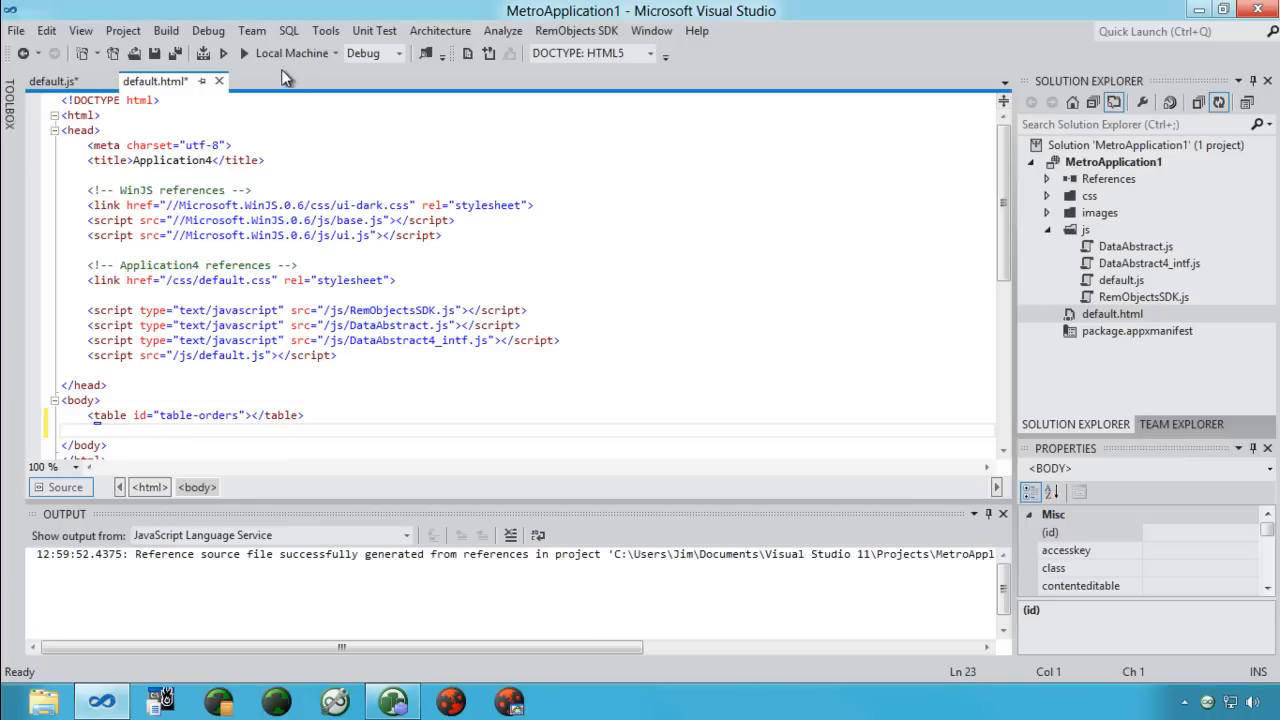
Uncomment the table-orders element in default.html and run the app under the debugger.
left_click(248, 56)
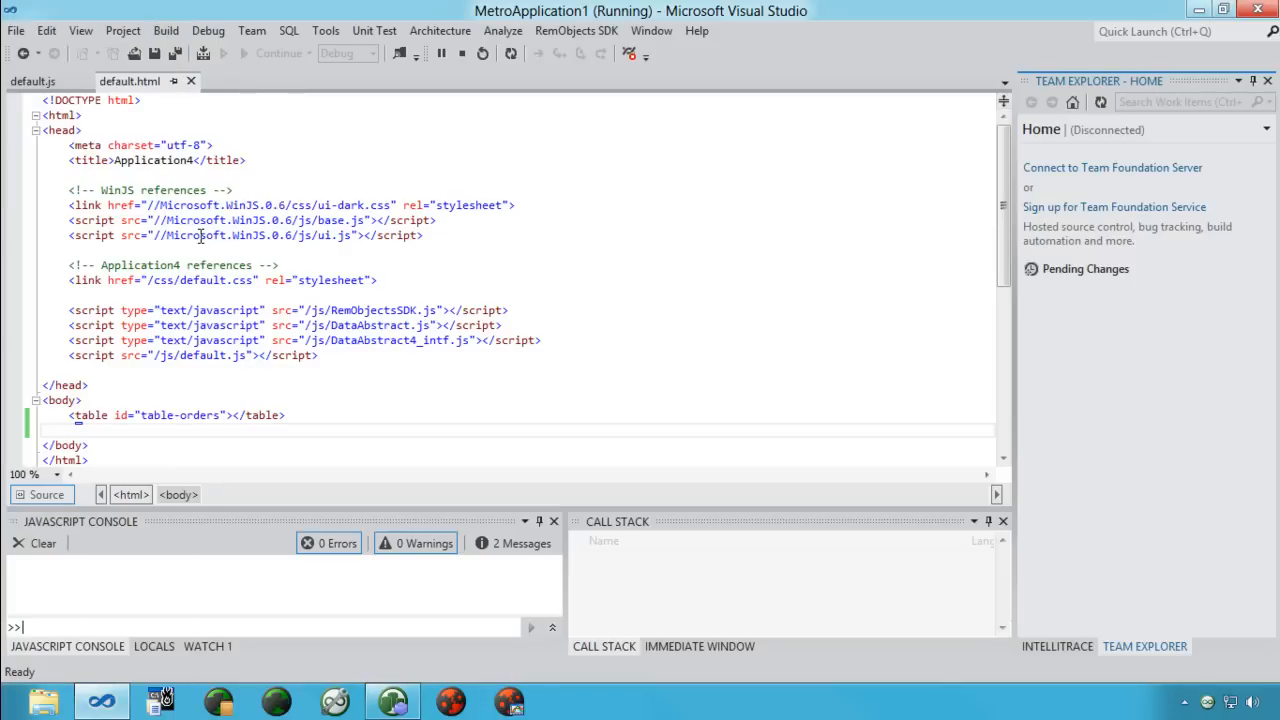
mouse_move(204, 420)
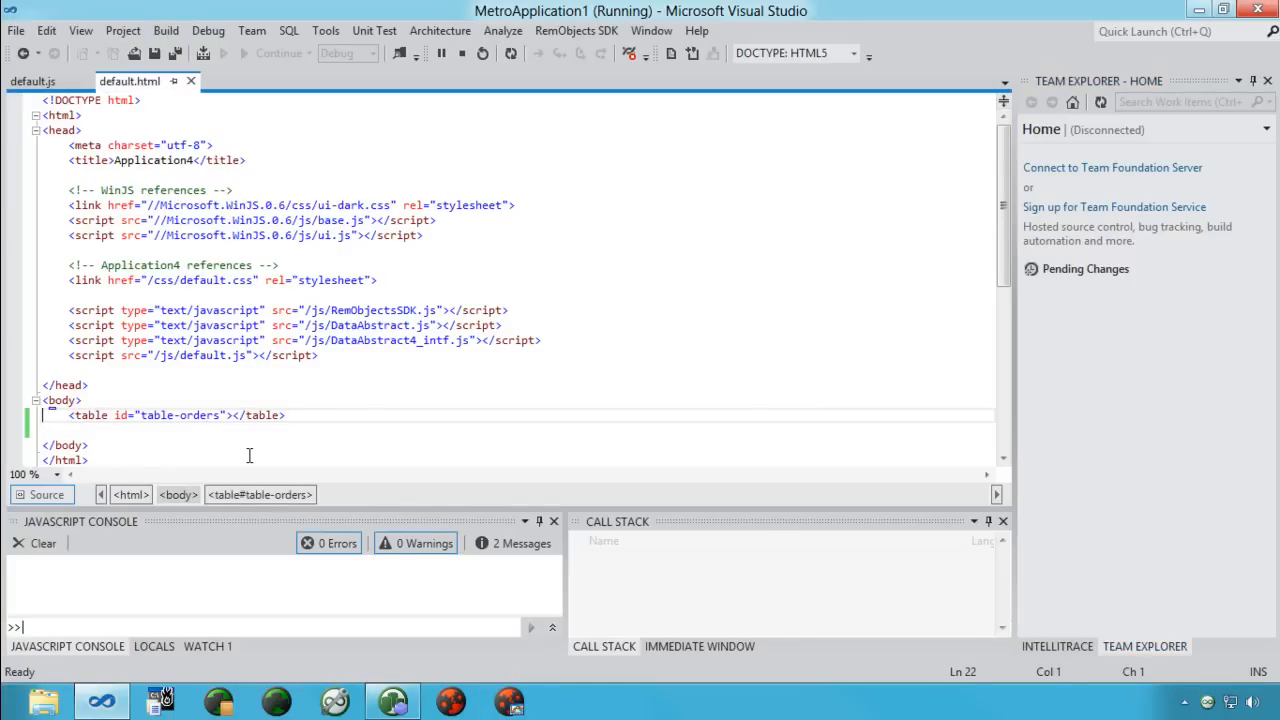
Add a second <table> element with id table-details beneath table-orders in default.html.
type("<table id=\"table1\"></table>")
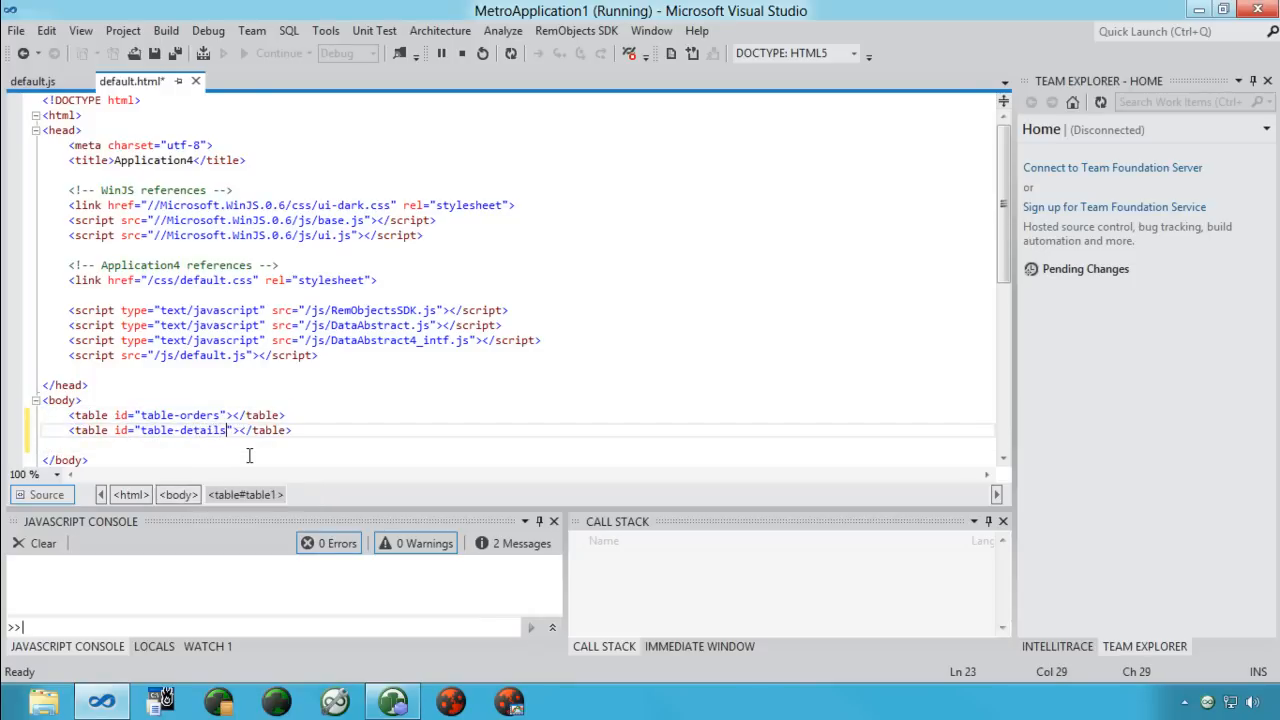
left_click(30, 82)
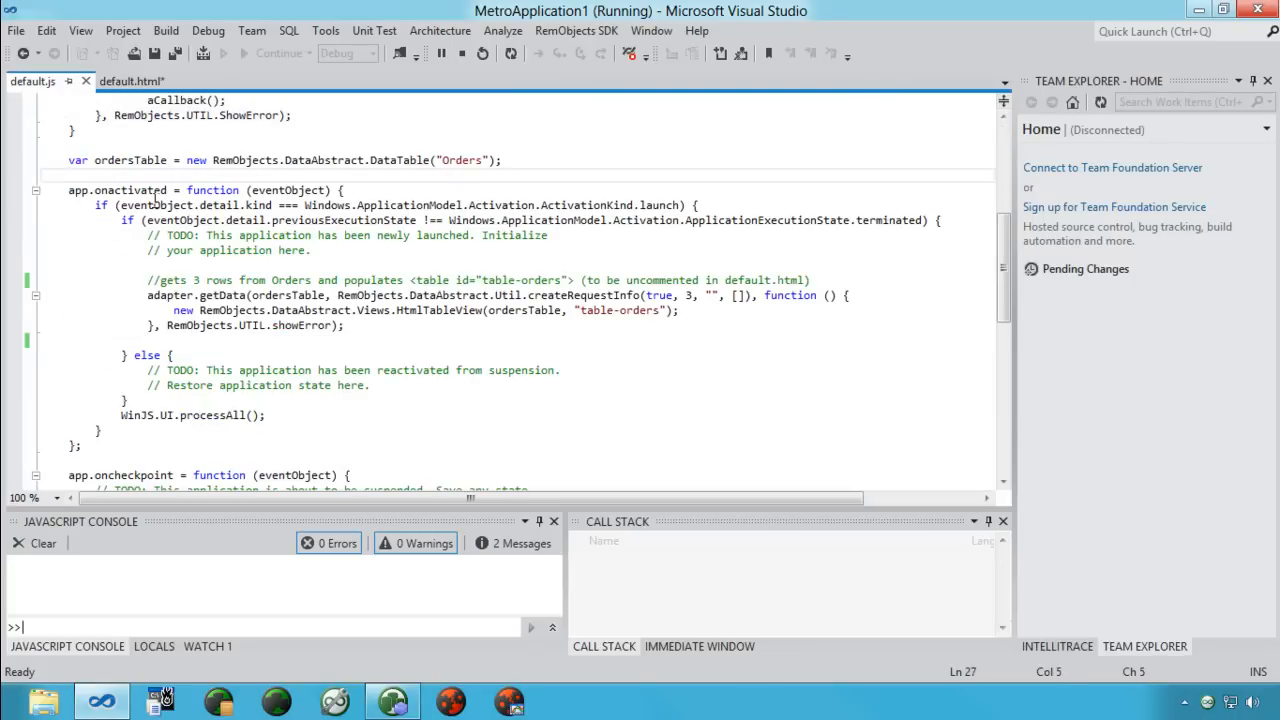
Declare detailsTable in default.js as a DataTable for OrderDetails.
type("var detailsTable = new RemObjects")
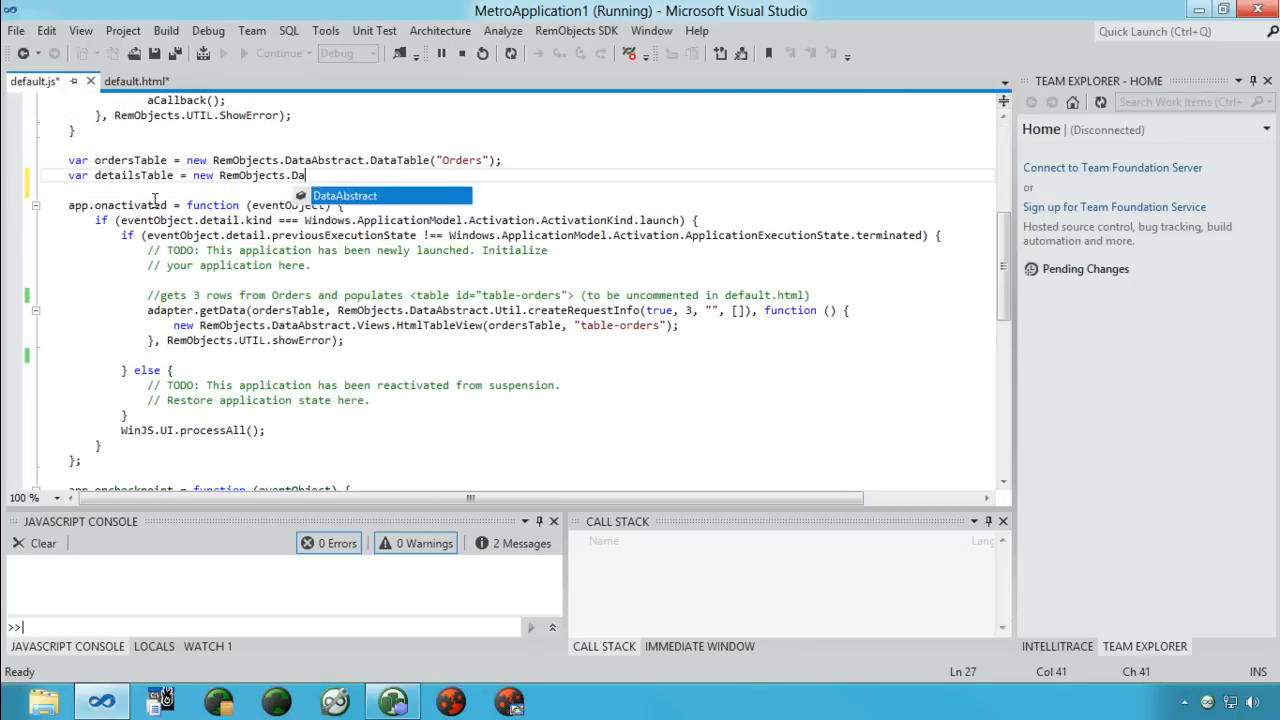
type(".DataTable(\"Ord")
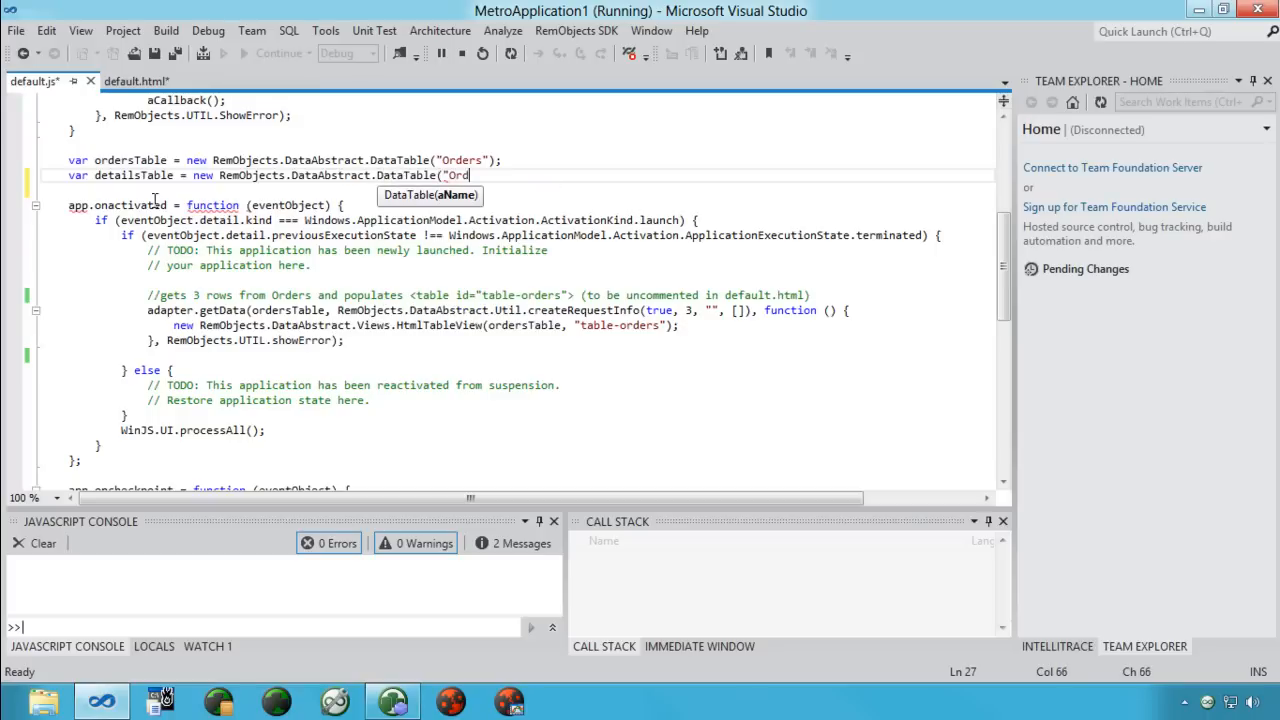
type("erDetails\");")
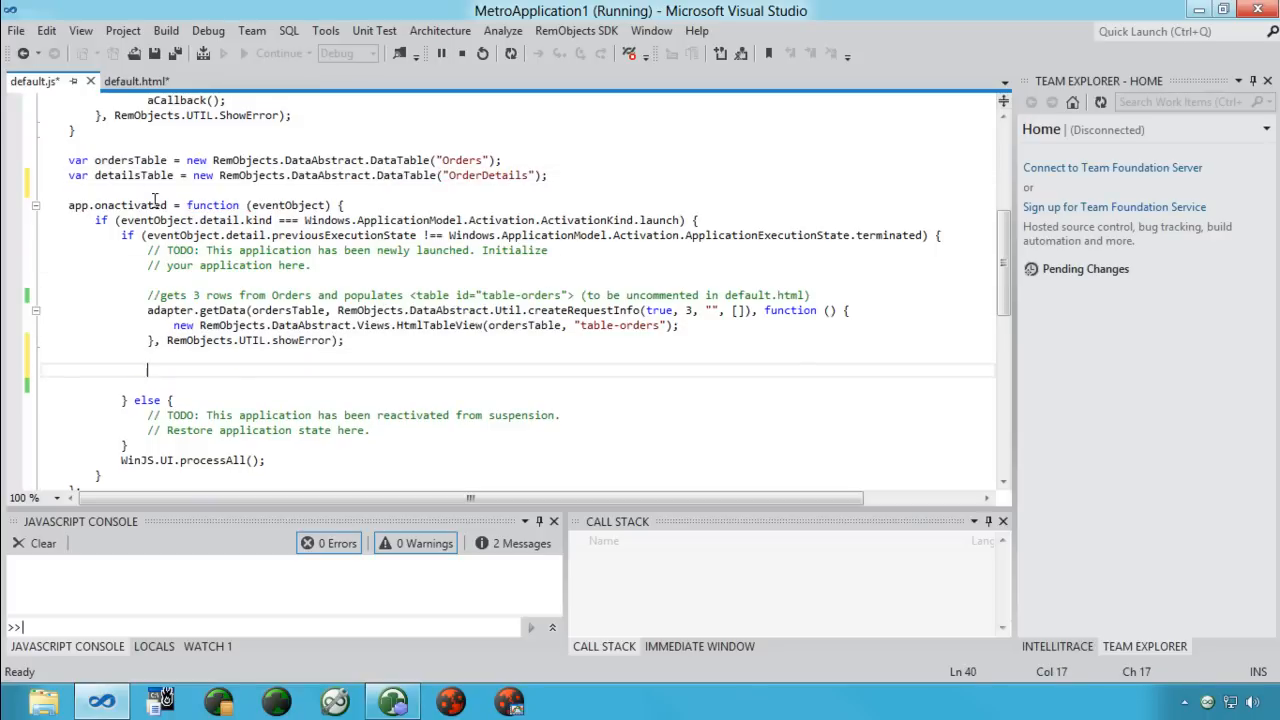
Add adapter.getData fetching 10 rows into an HtmlTableView on table-details, with an error handler.
type("adapter.")
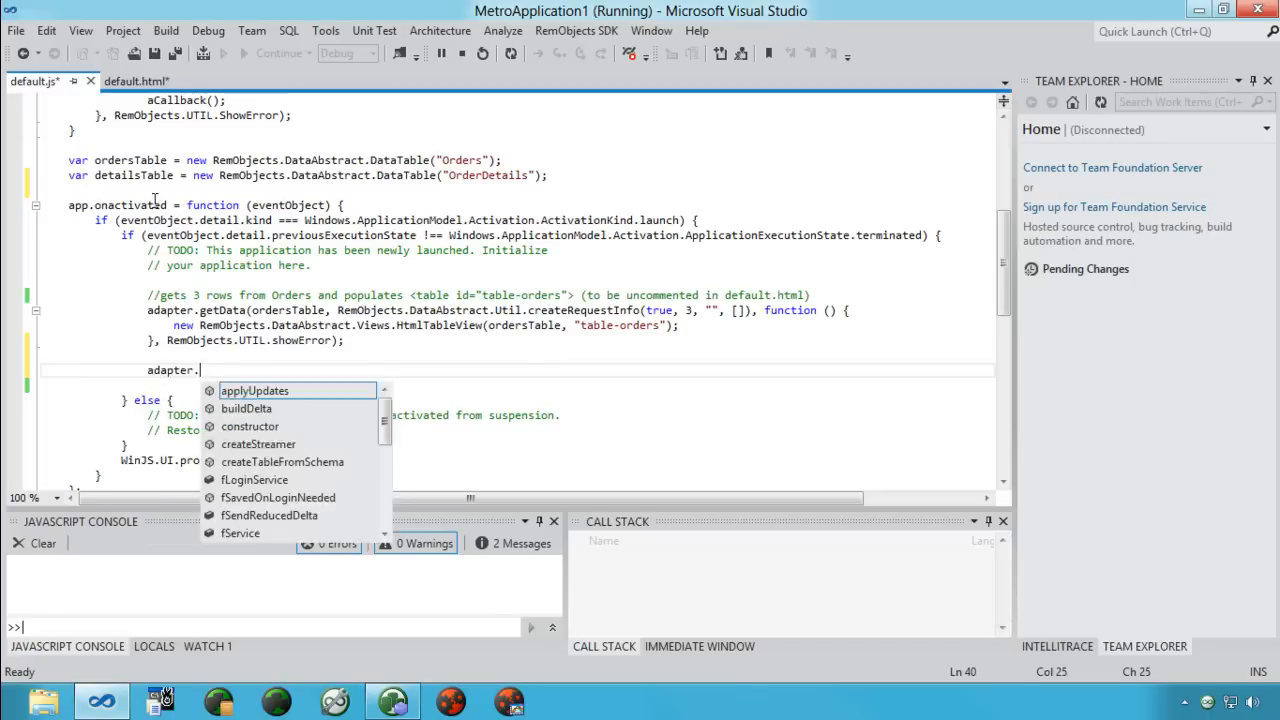
type("getData(detailsTable")
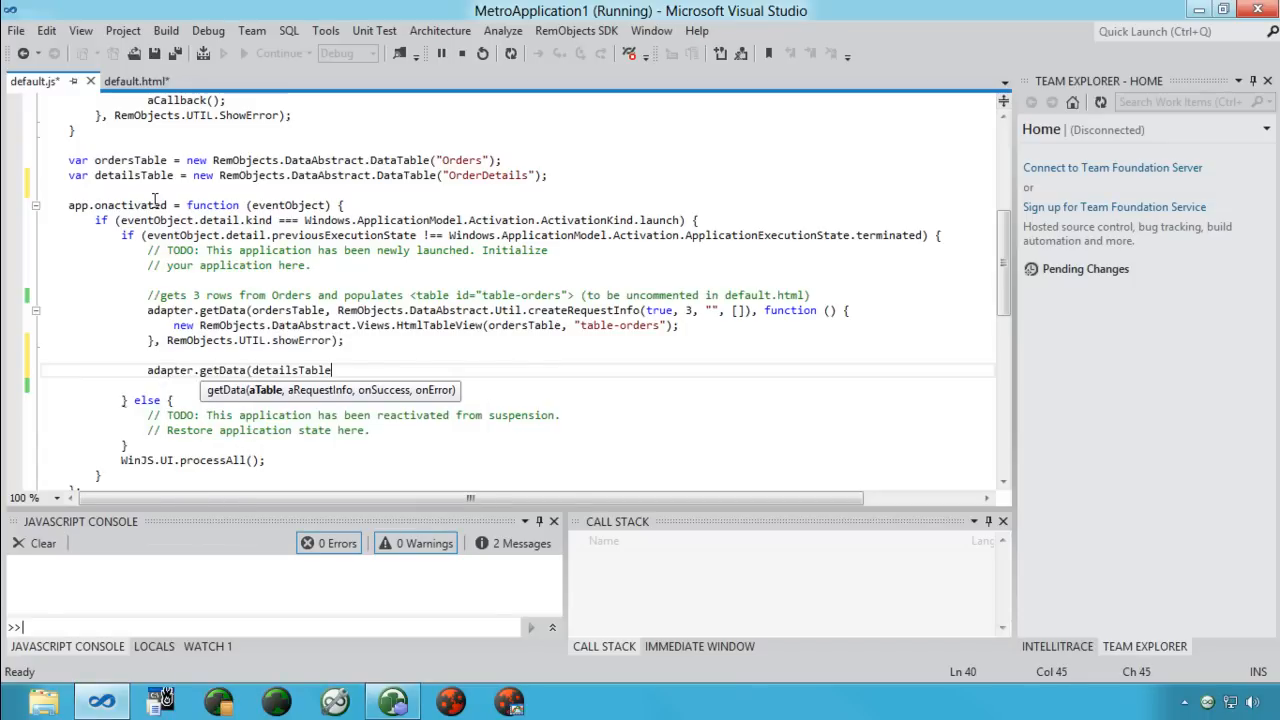
type(", RemObjects.DataAbstract.Util.crea")
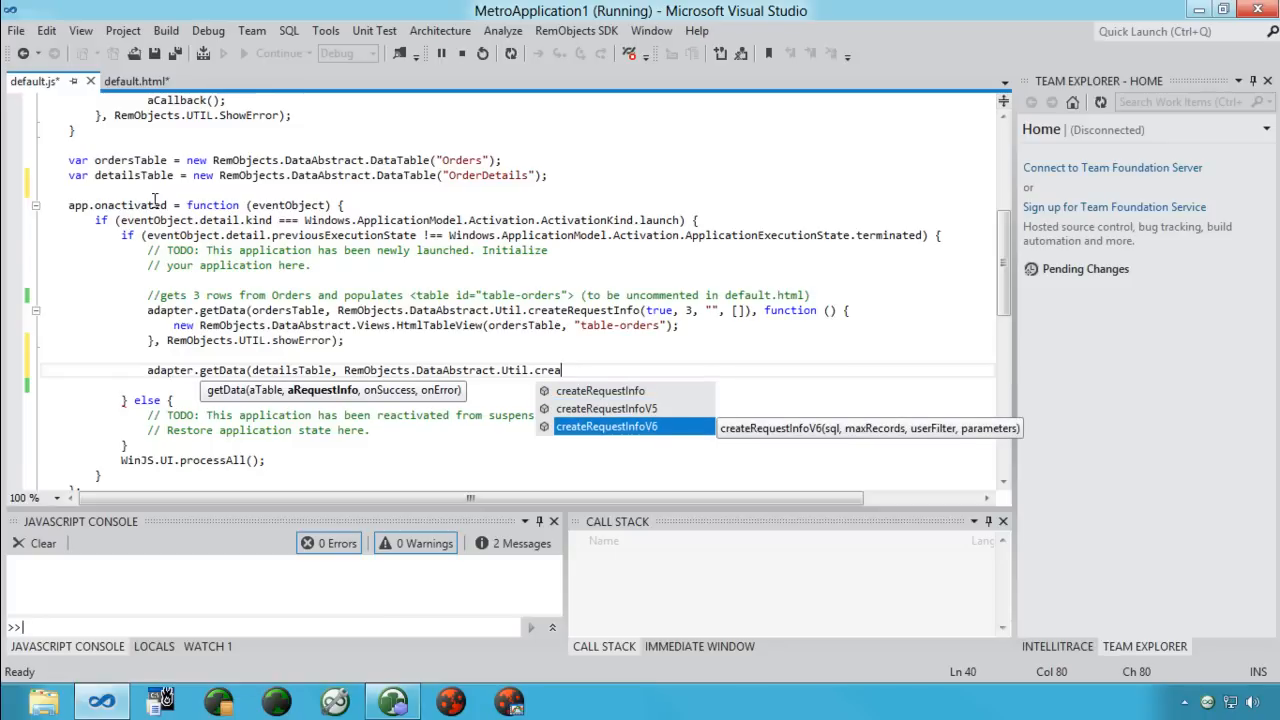
mouse_move(832, 436)
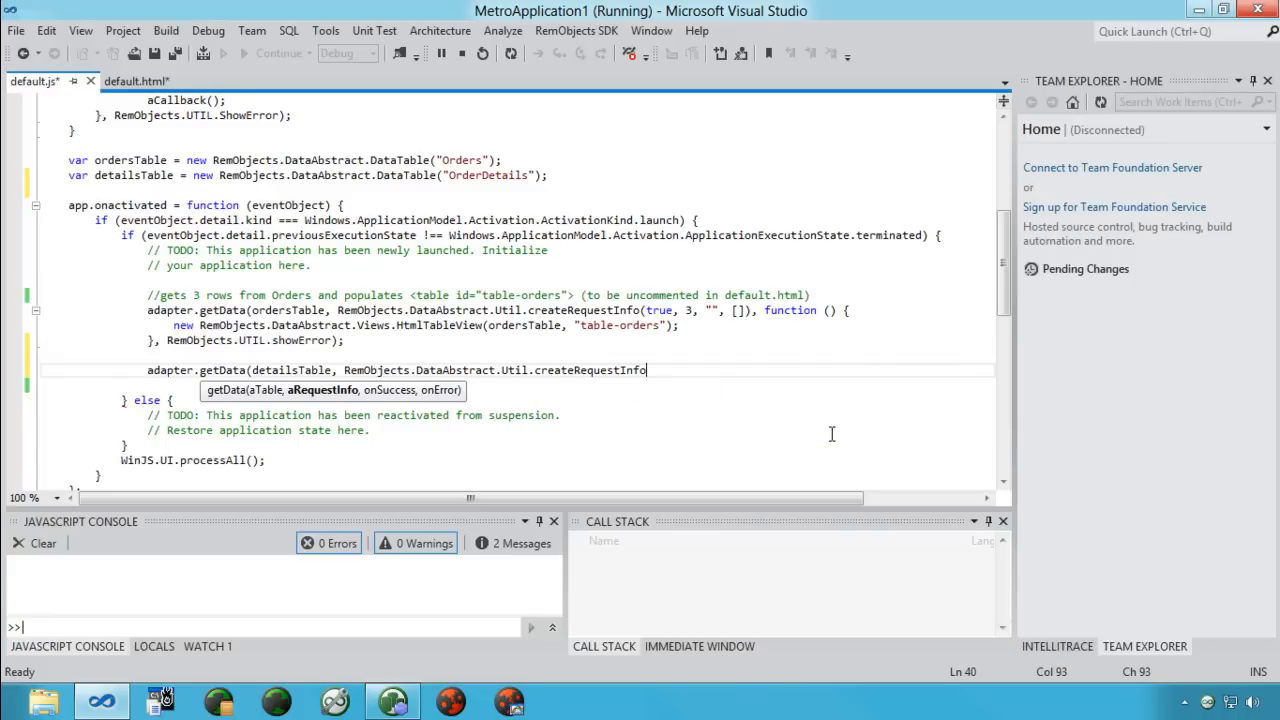
type("(true,")
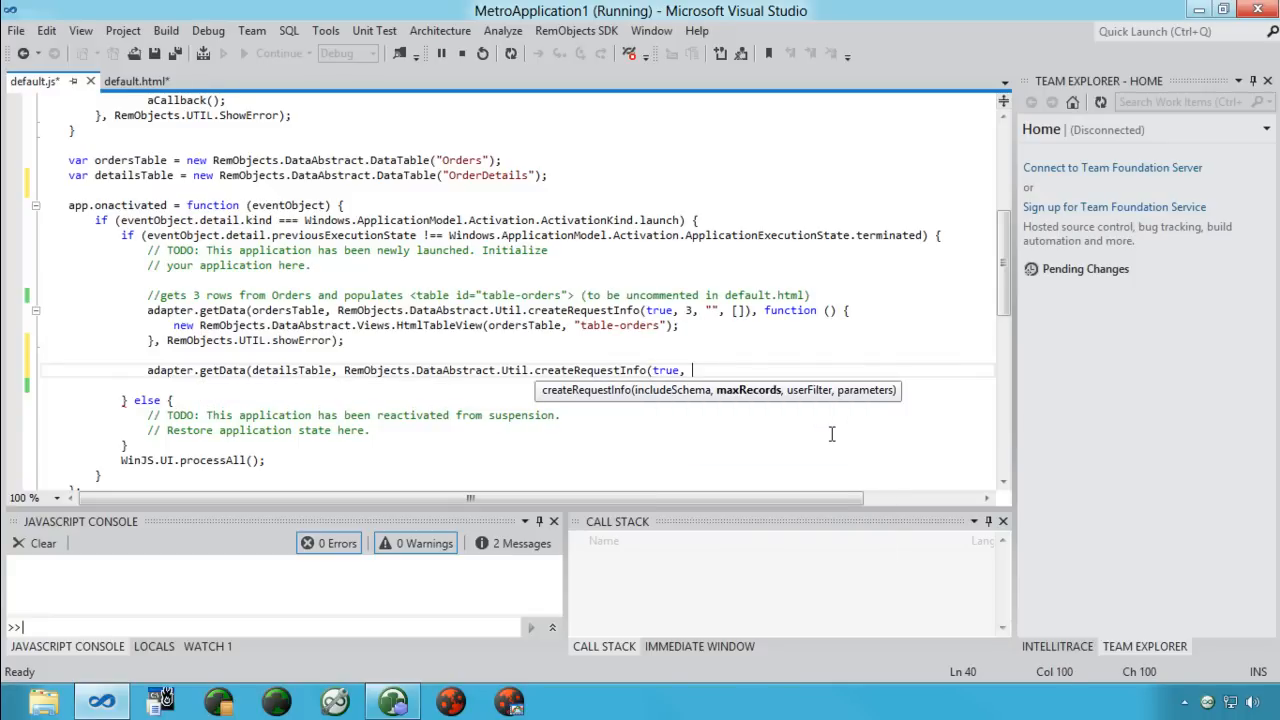
type("10, \"\", [")
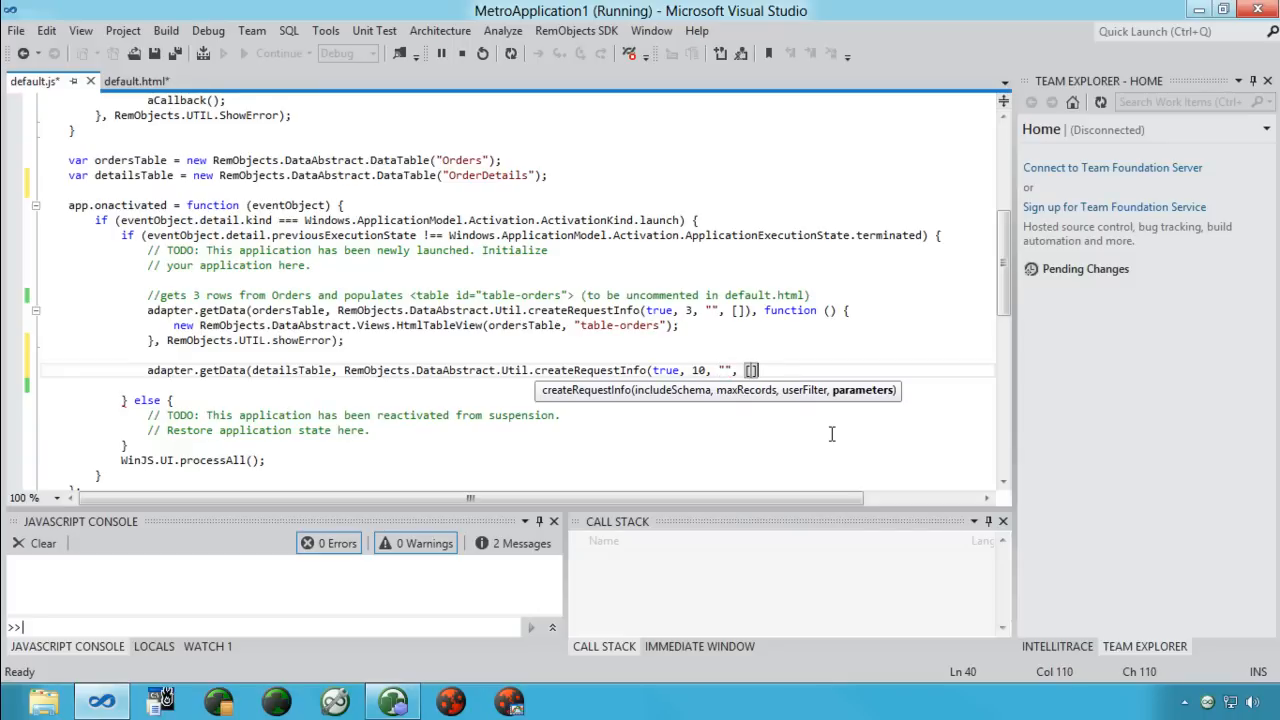
type(")")
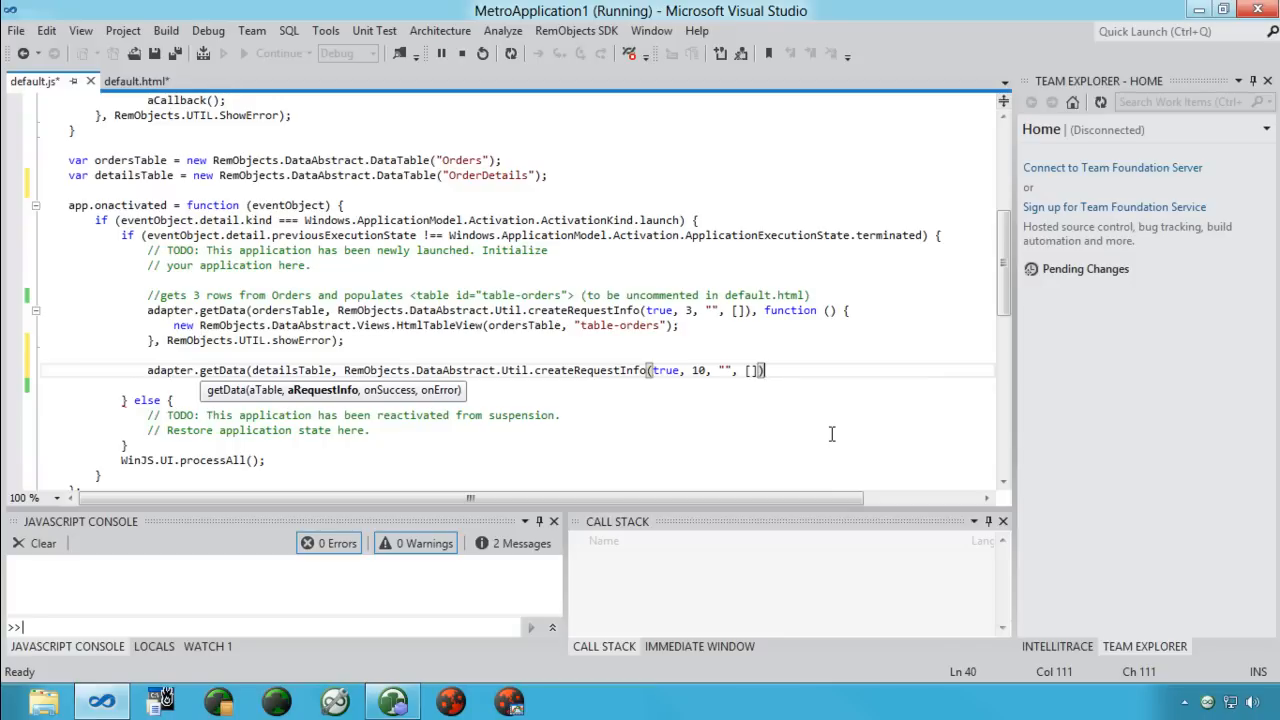
type(",")
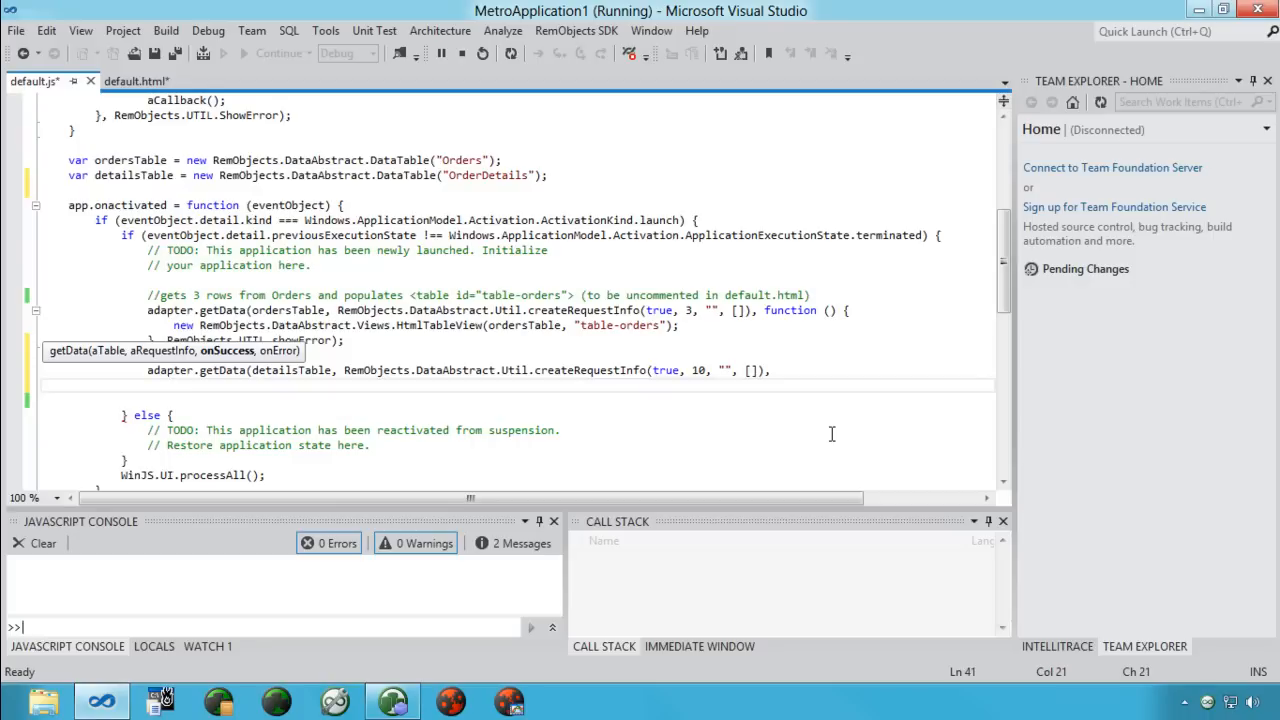
type("function () {")
type("new RemObjects.DataAbstract")
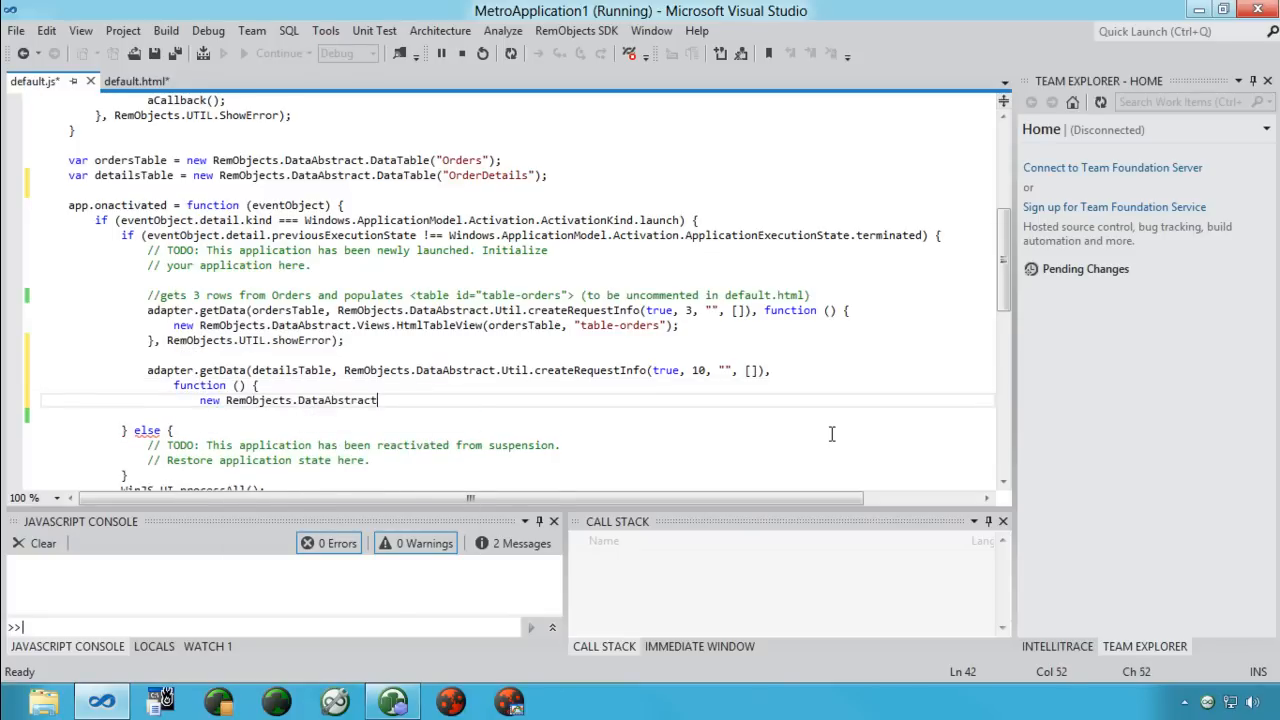
type(".Views.HtmlTableView(detailsTable")
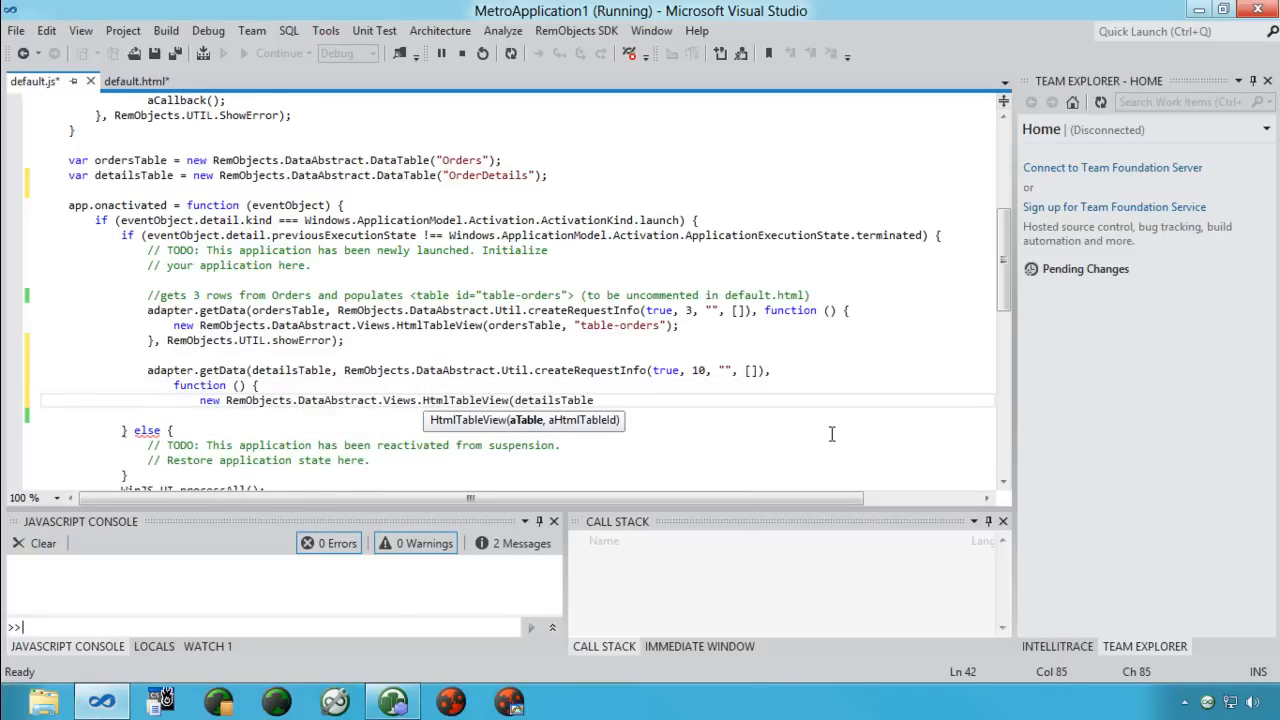
type(", \"table-details\");")
left_click(517, 415)
type("},")
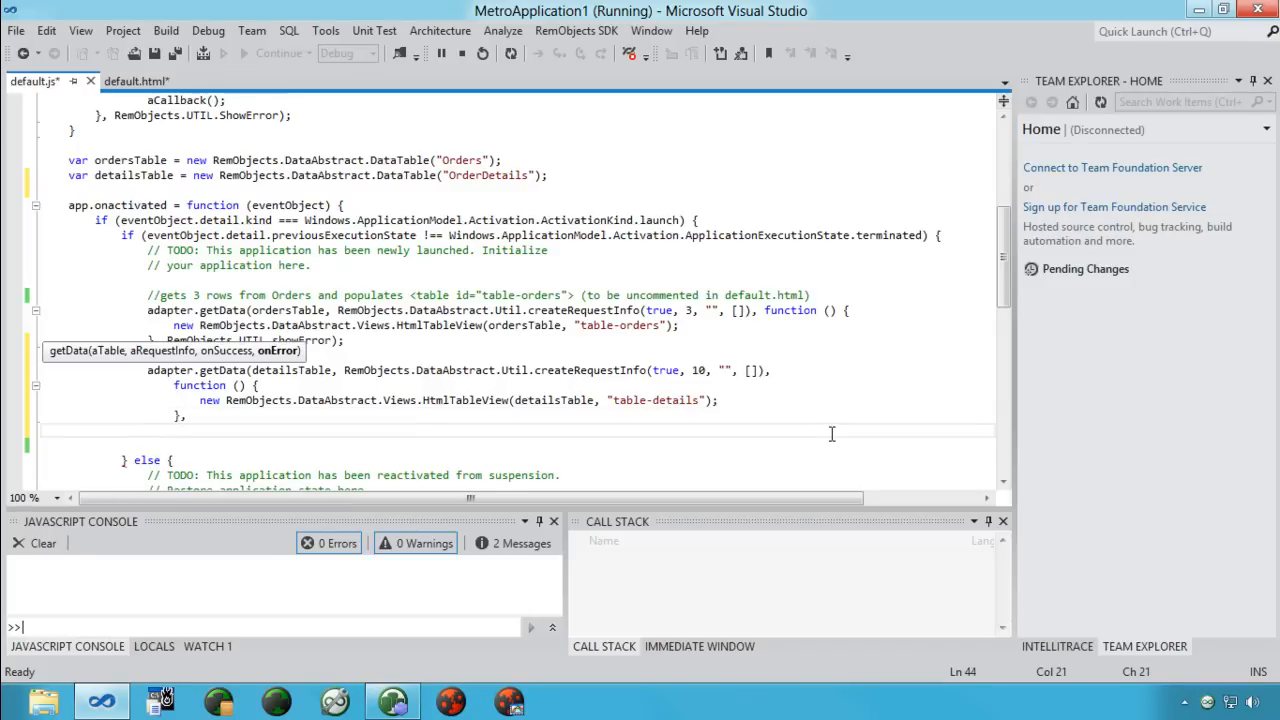
type("RemObjects.UTIL.showError);")
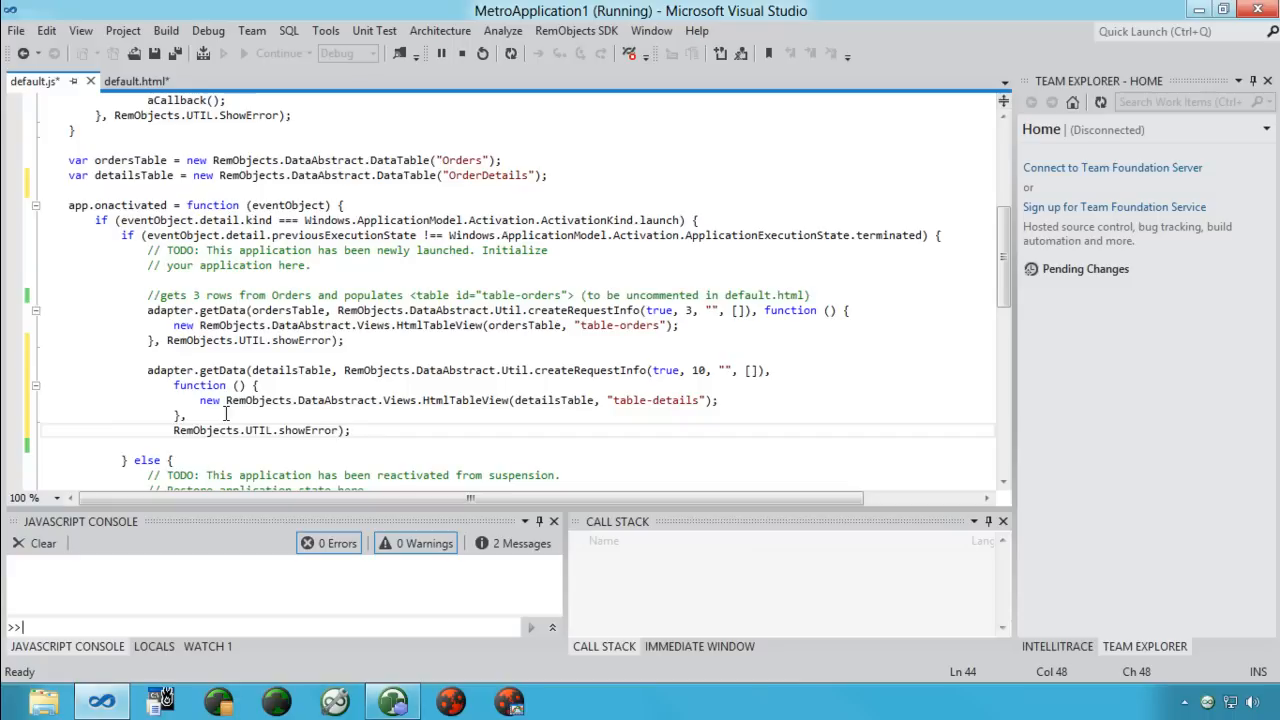
Restart MetroApplication1 from the Debug toolbar to load the new OrderDetails code.
left_click(481, 55)
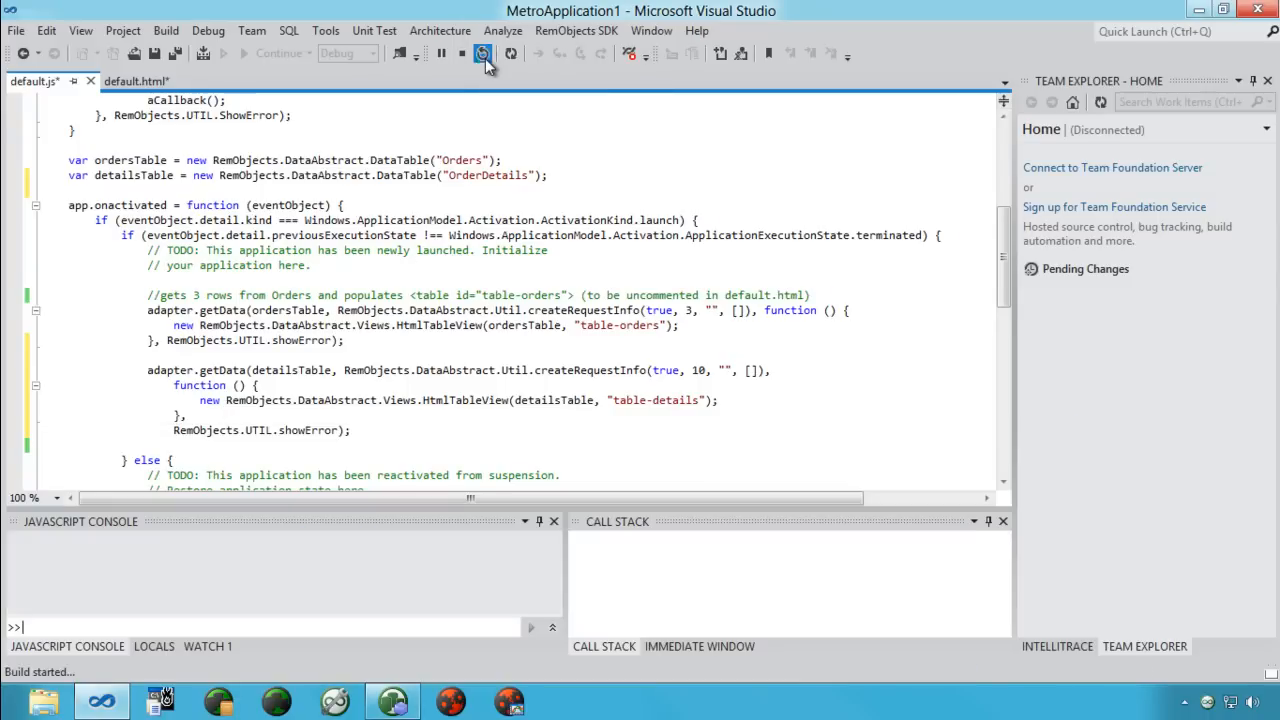
left_click(482, 55)
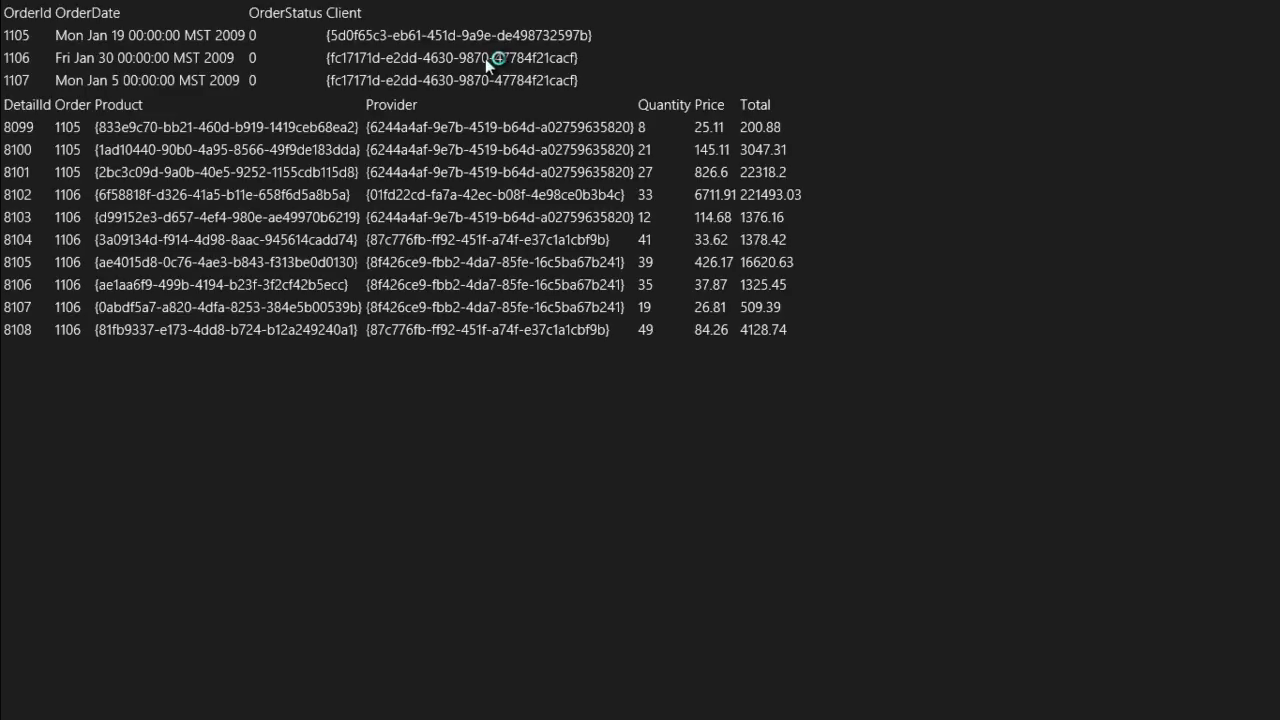
mouse_move(490, 62)
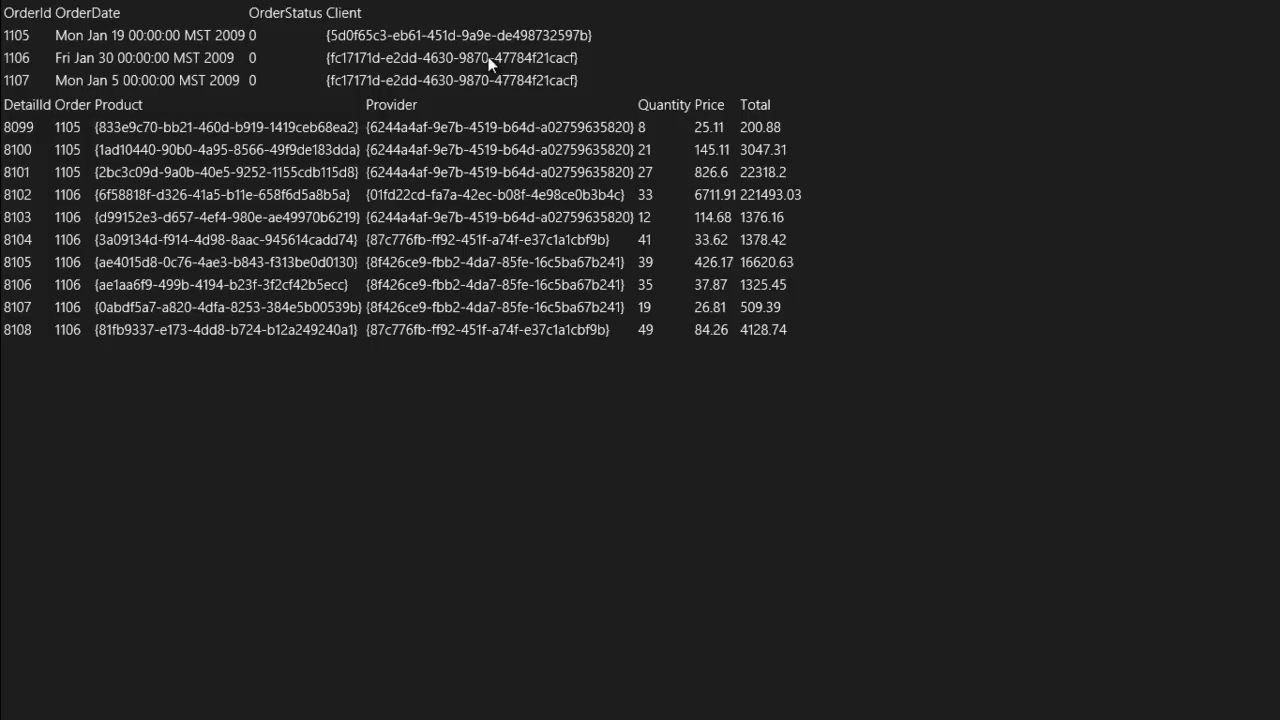
mouse_move(510, 5)
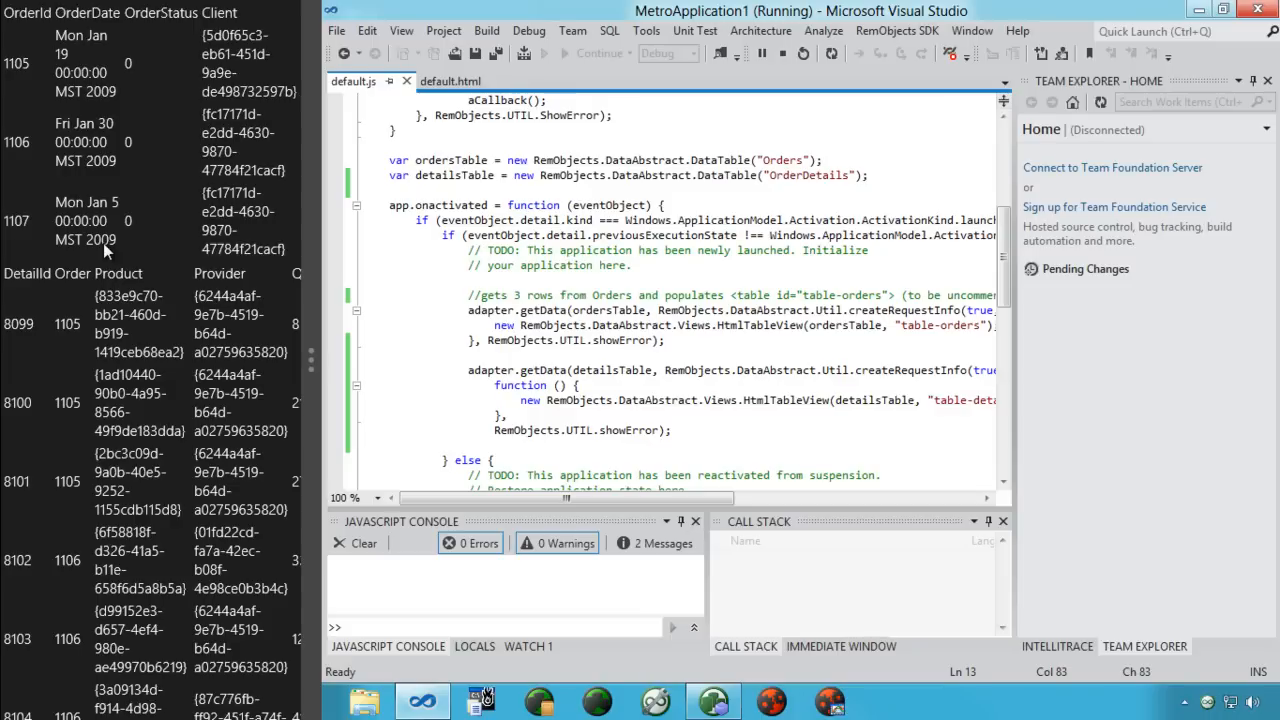
Snap the MetroApplication1 app to the left beside Visual Studio's default.js code.
left_click(436, 253)
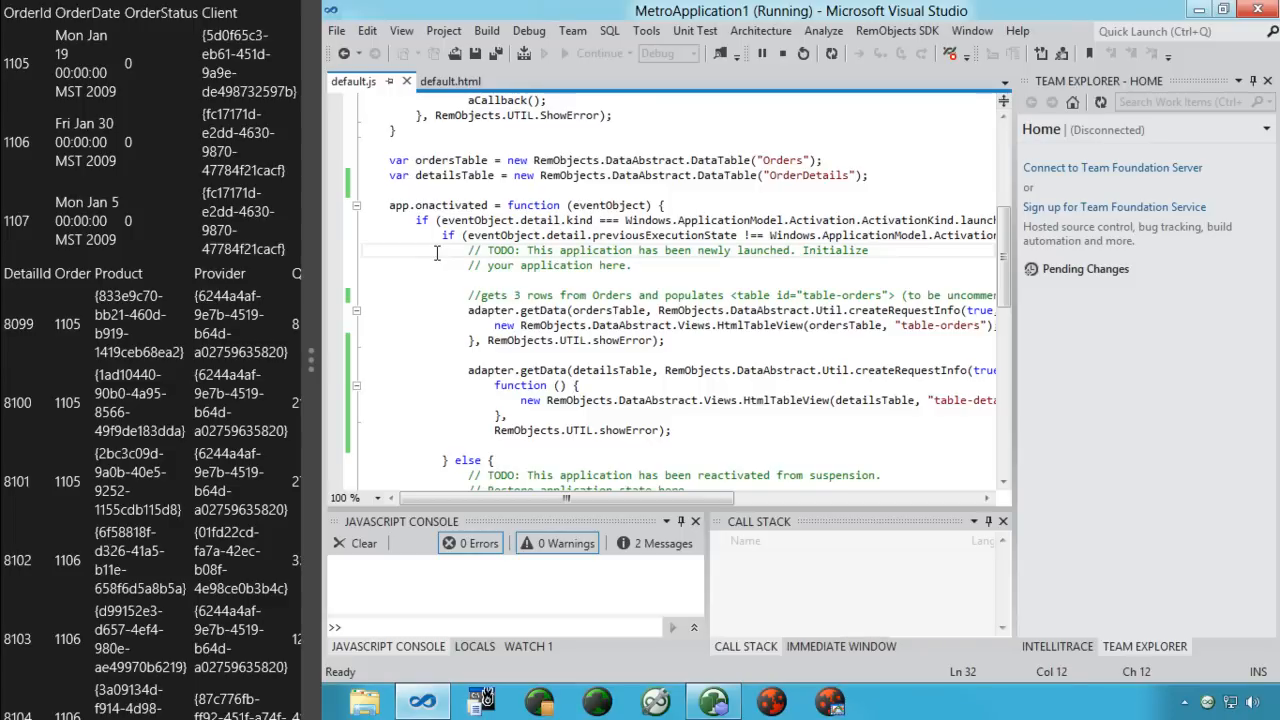